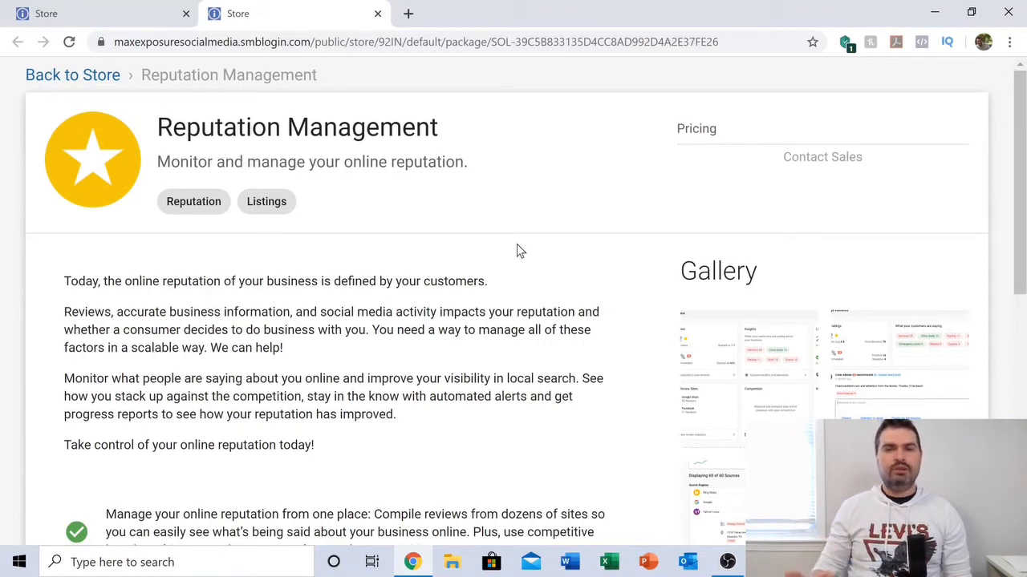
{"action": "mouse_move", "coordinate": [494, 220]}
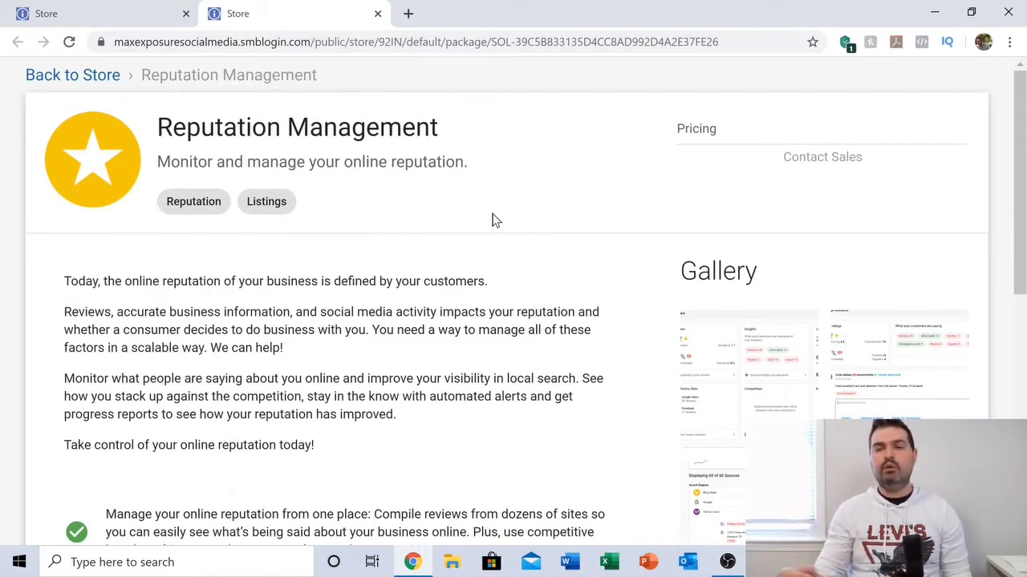
{"action": "mouse_move", "coordinate": [505, 293]}
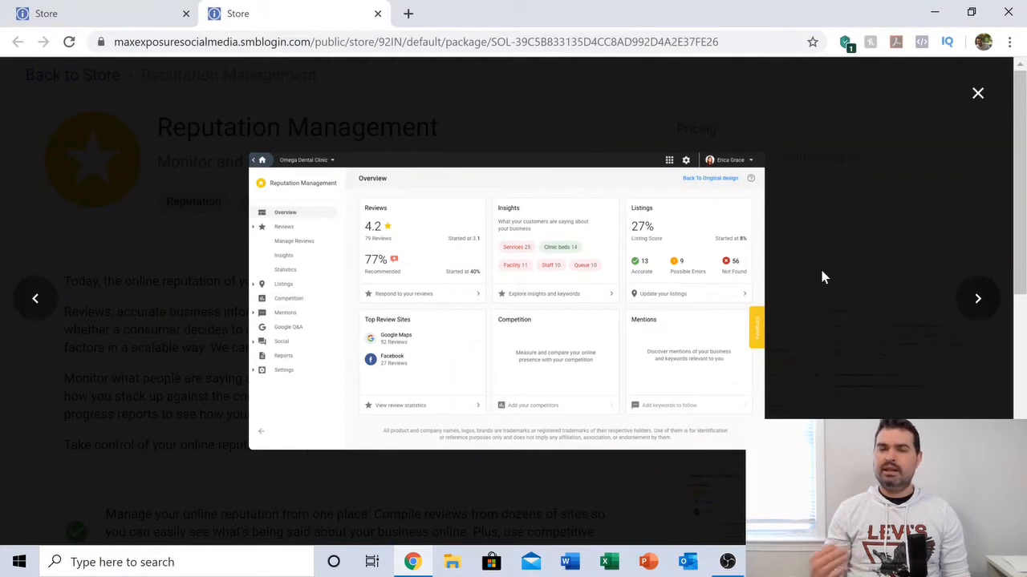
{"action": "mouse_move", "coordinate": [447, 181]}
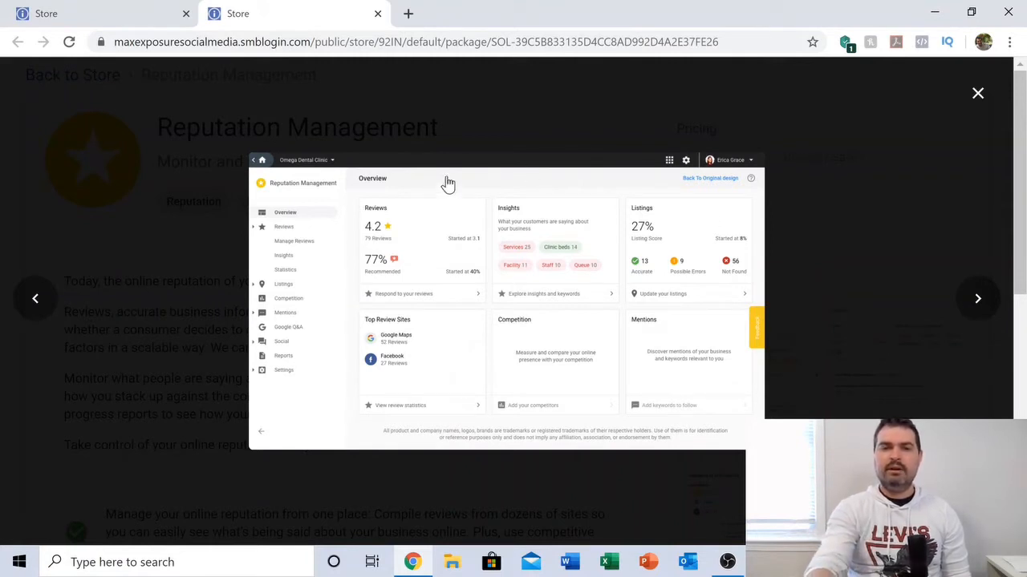
{"action": "mouse_move", "coordinate": [515, 270]}
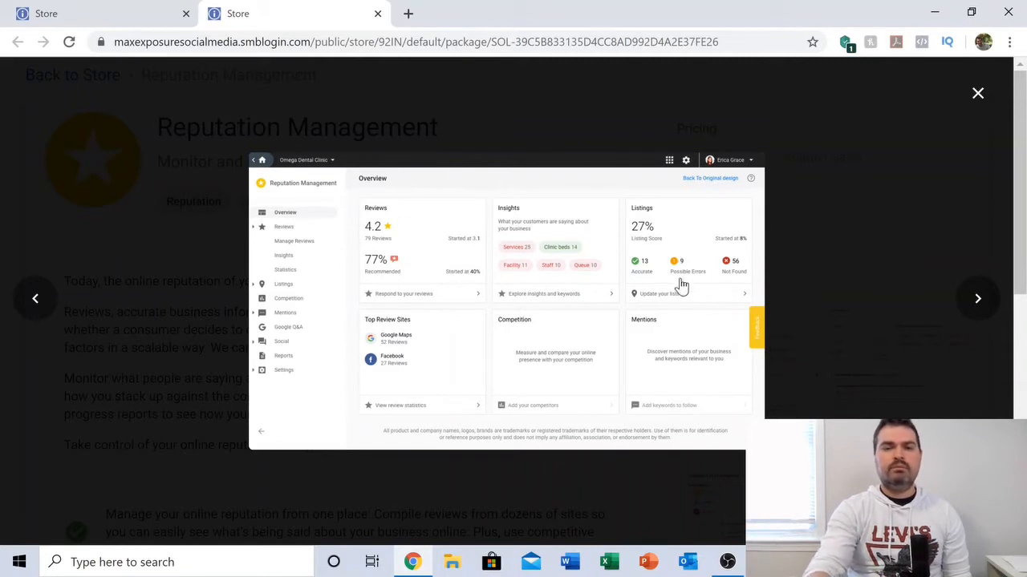
{"action": "mouse_move", "coordinate": [838, 312]}
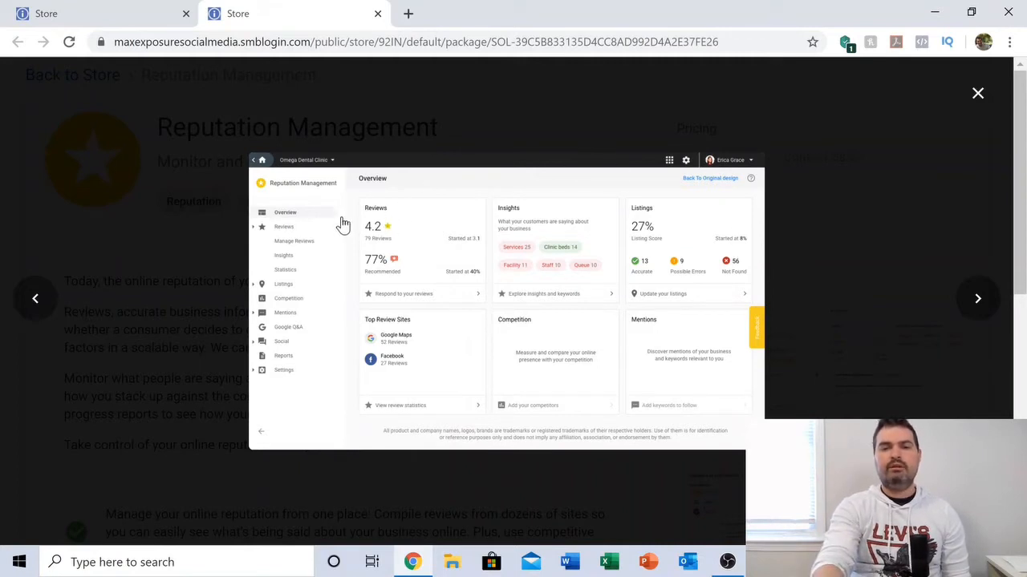
{"action": "mouse_move", "coordinate": [393, 266]}
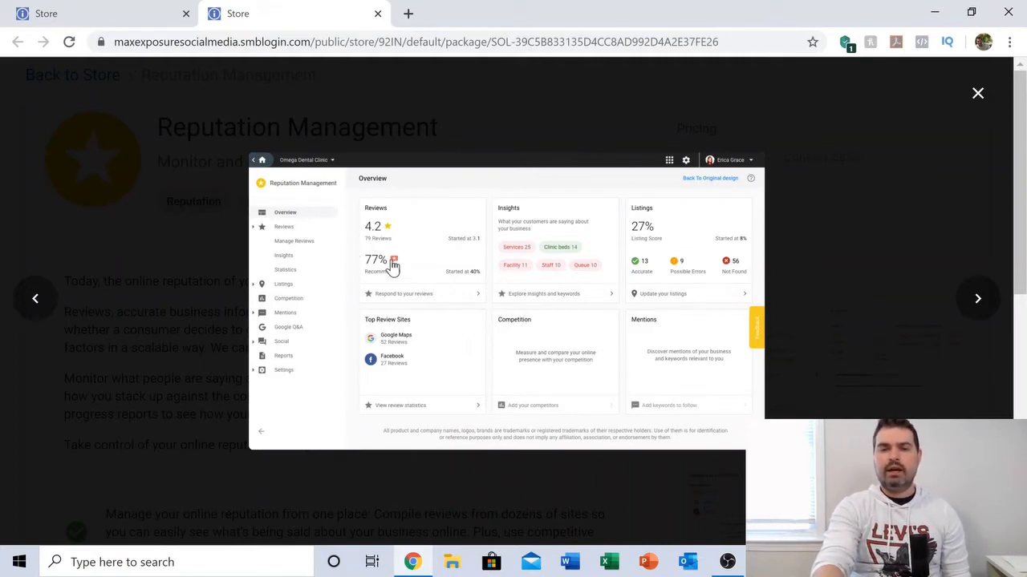
{"action": "mouse_move", "coordinate": [562, 289]}
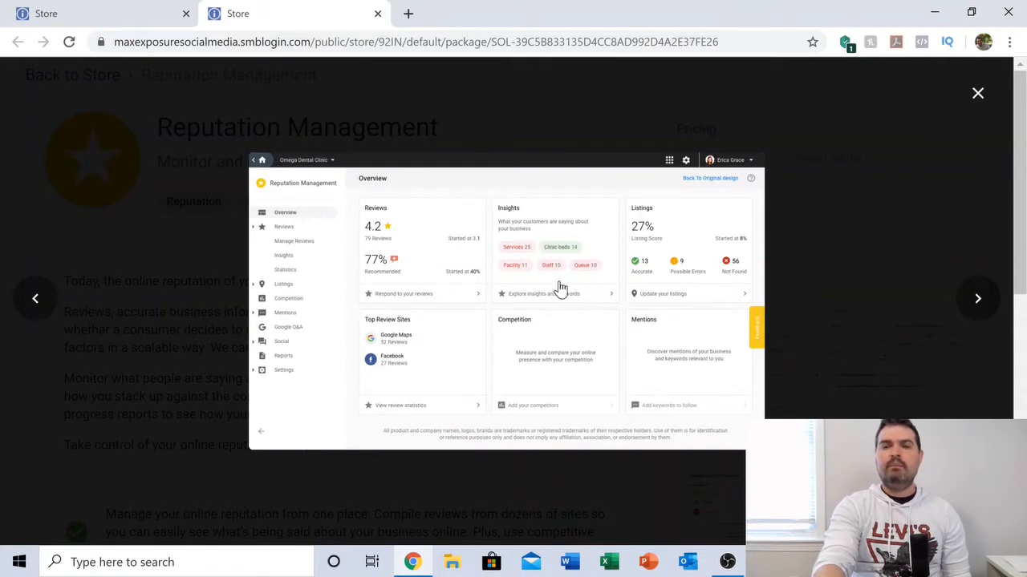
{"action": "mouse_move", "coordinate": [545, 286]}
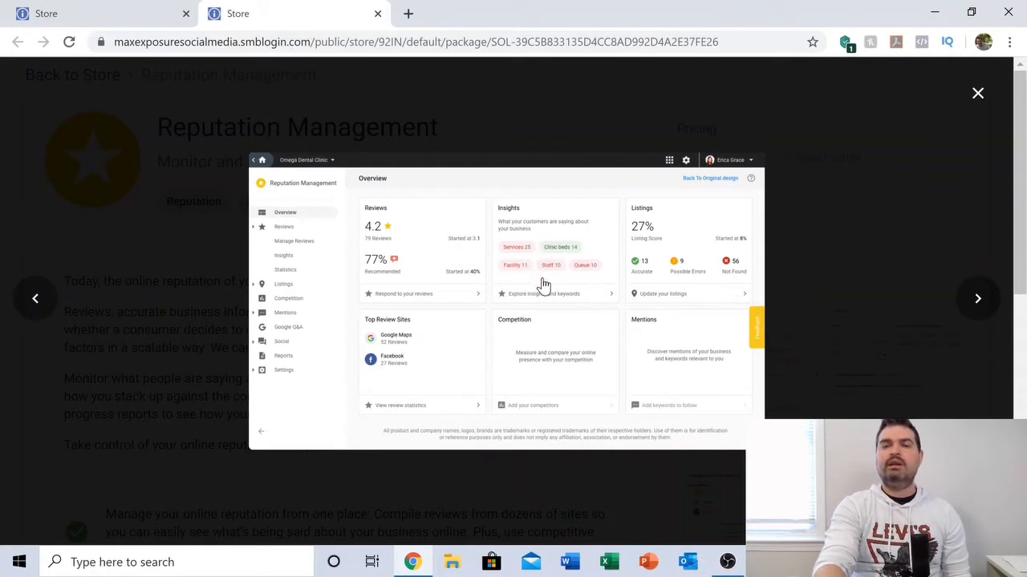
{"action": "mouse_move", "coordinate": [569, 286]}
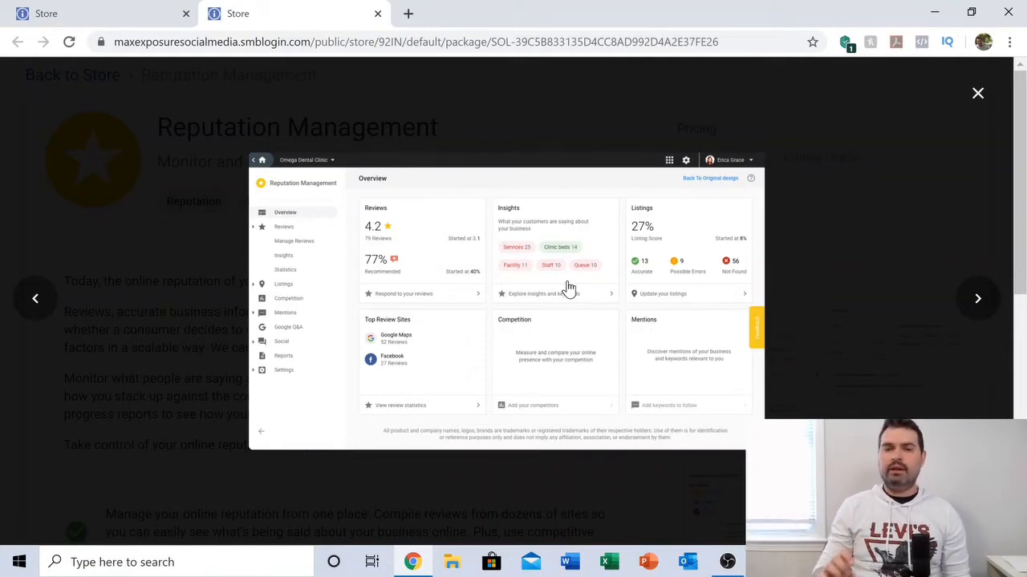
{"action": "mouse_move", "coordinate": [563, 281]}
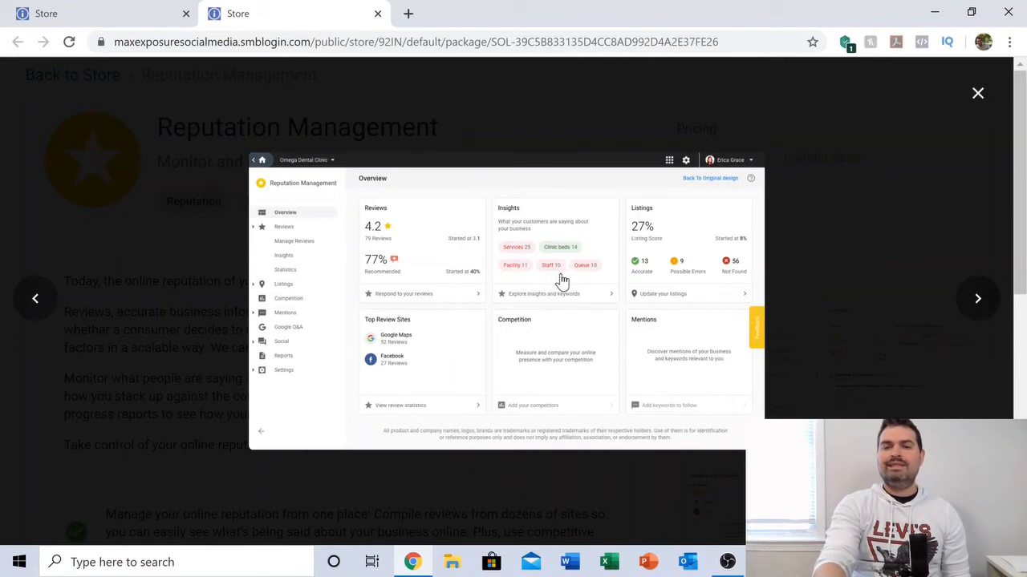
{"action": "mouse_move", "coordinate": [558, 287]}
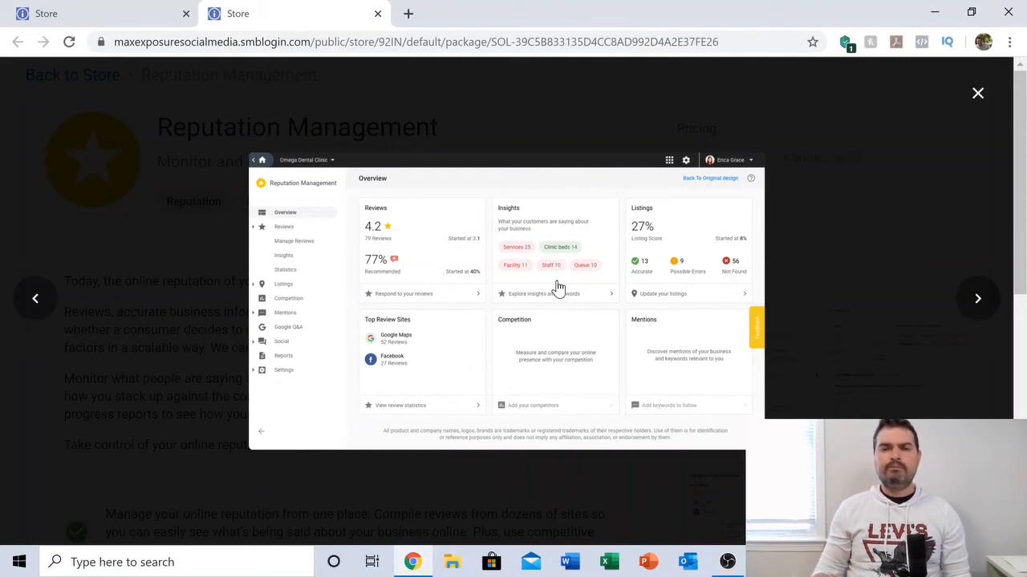
{"action": "mouse_move", "coordinate": [559, 290]}
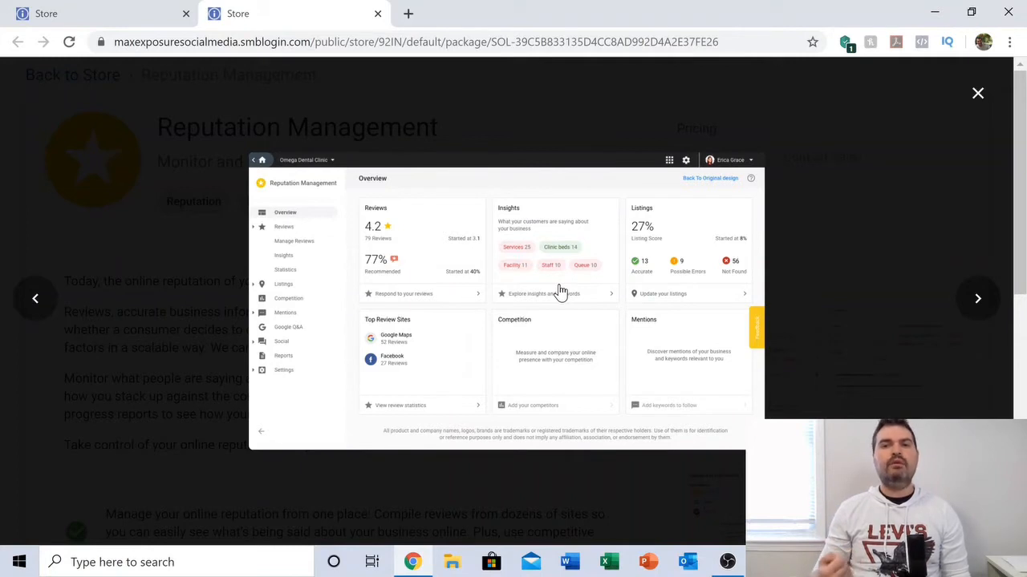
{"action": "mouse_move", "coordinate": [552, 289]}
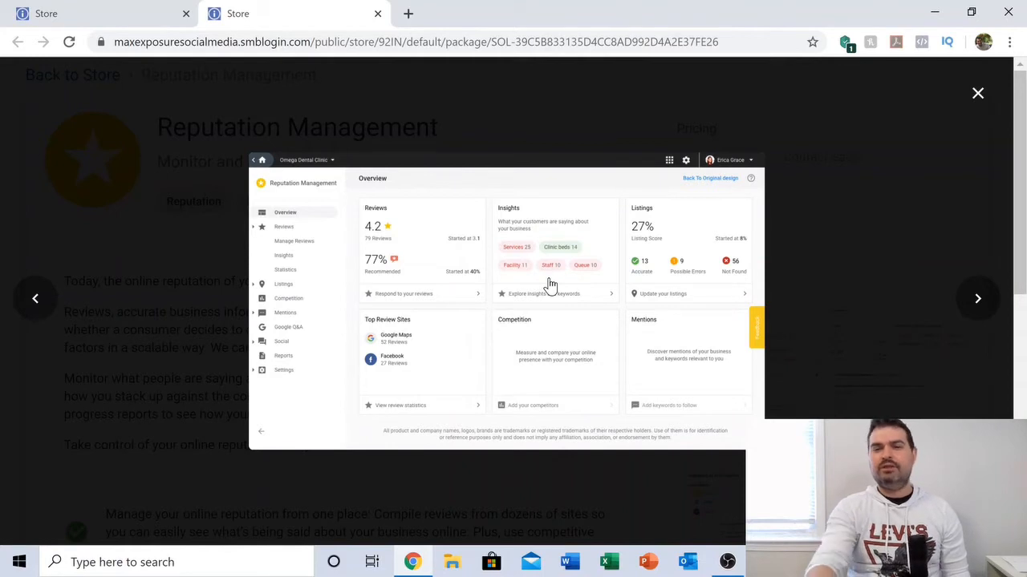
{"action": "mouse_move", "coordinate": [622, 305]}
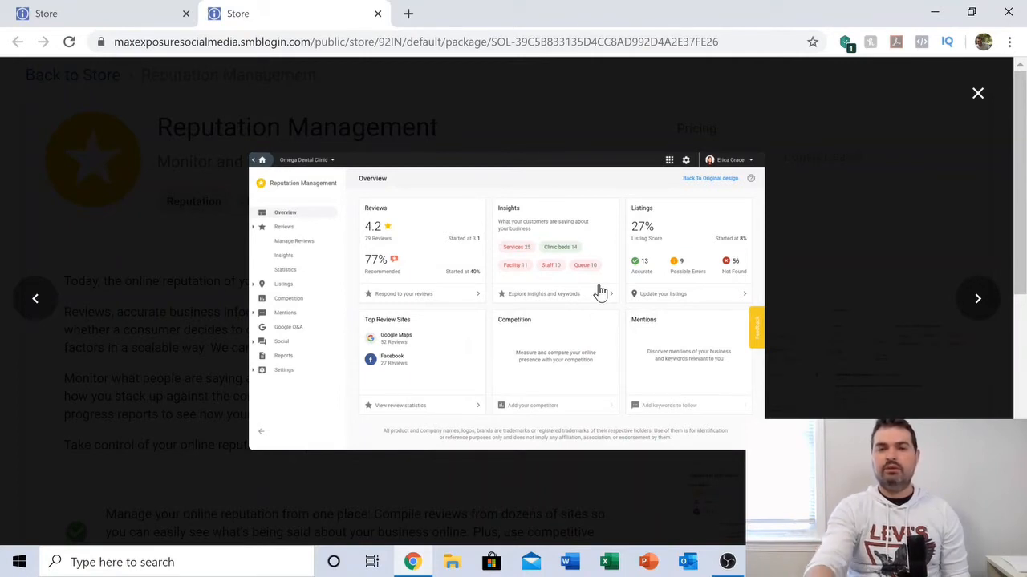
{"action": "mouse_move", "coordinate": [578, 281]}
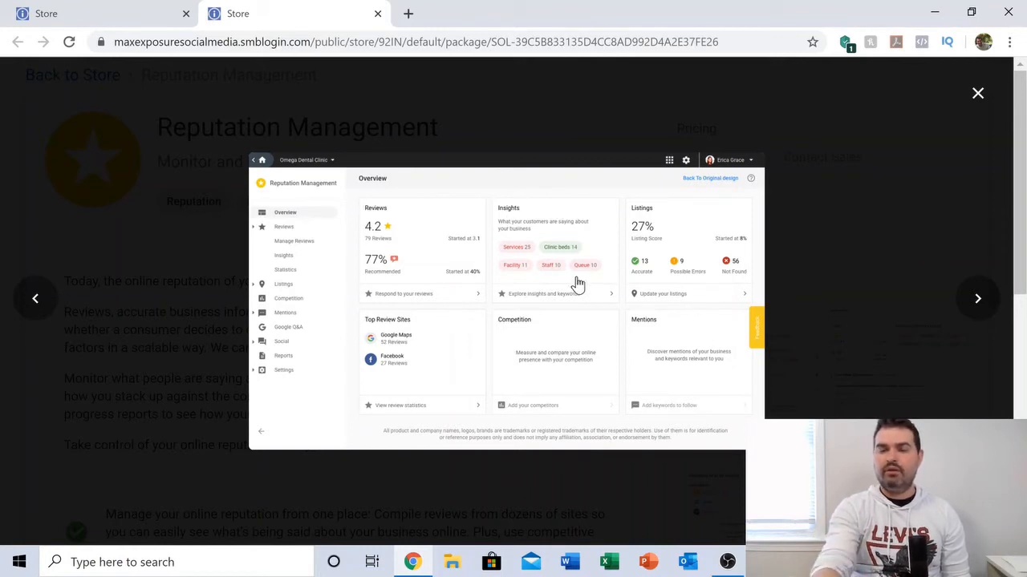
{"action": "mouse_move", "coordinate": [810, 276]}
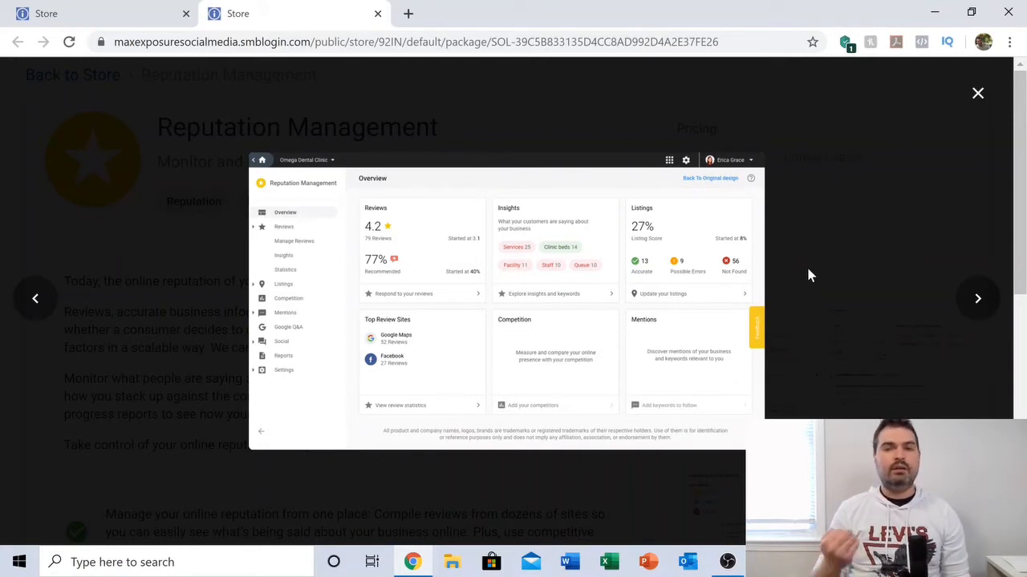
{"action": "mouse_move", "coordinate": [746, 281]}
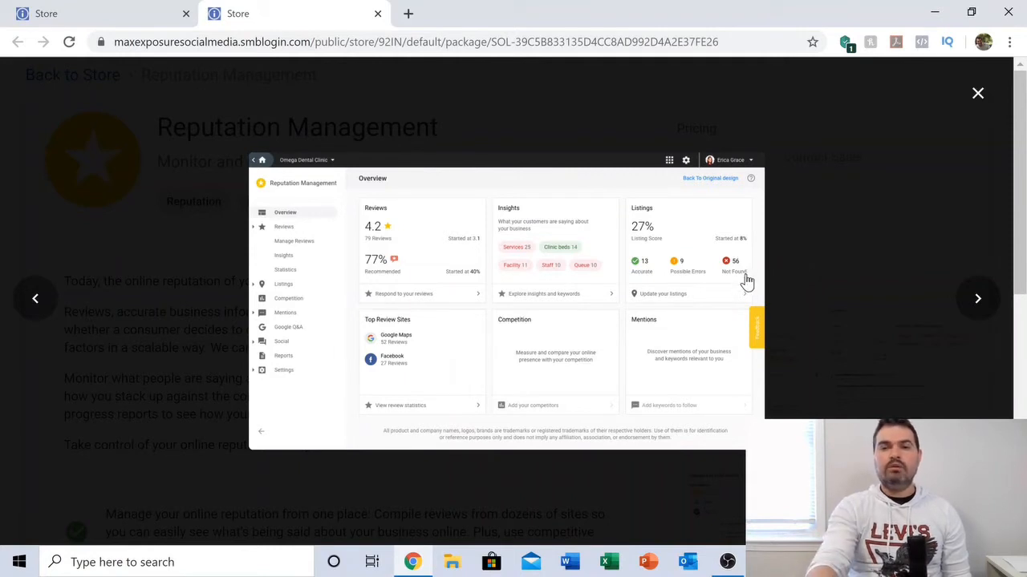
{"action": "mouse_move", "coordinate": [768, 279]}
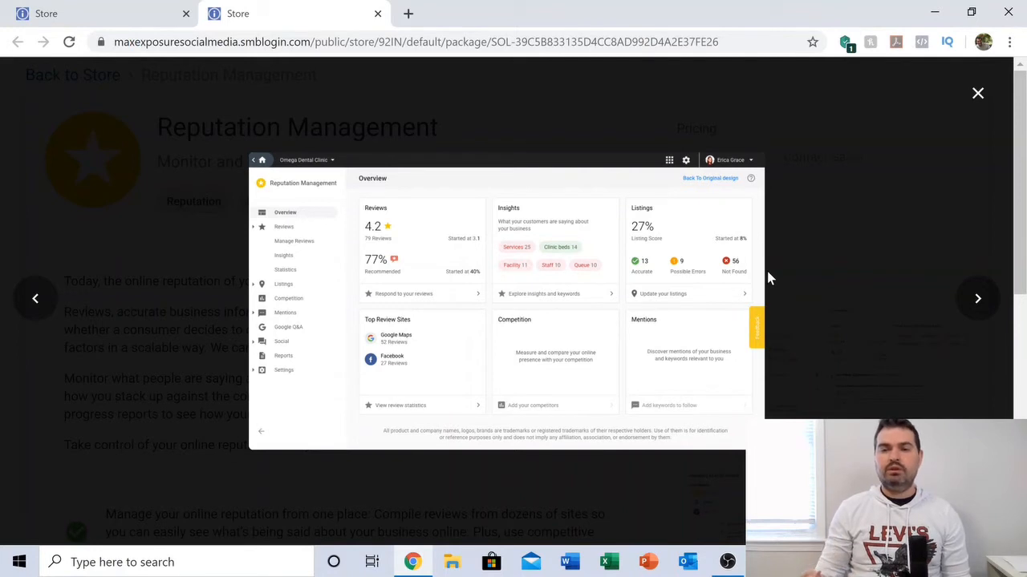
{"action": "mouse_move", "coordinate": [971, 259]}
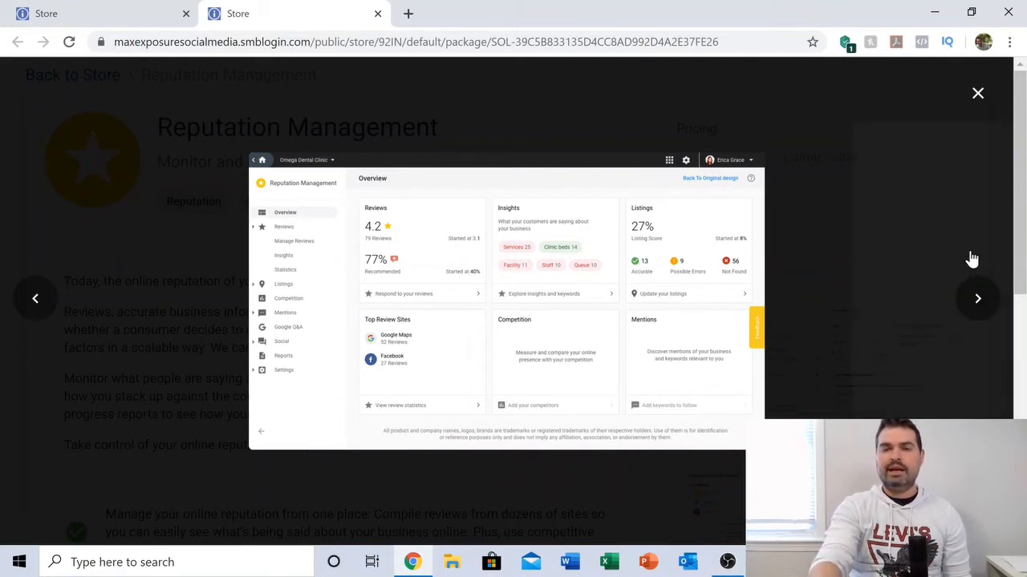
Step: Advance the lightbox to the Manage Reviews screenshot with ratings, keywords and reply box
{"action": "left_click", "coordinate": [295, 241]}
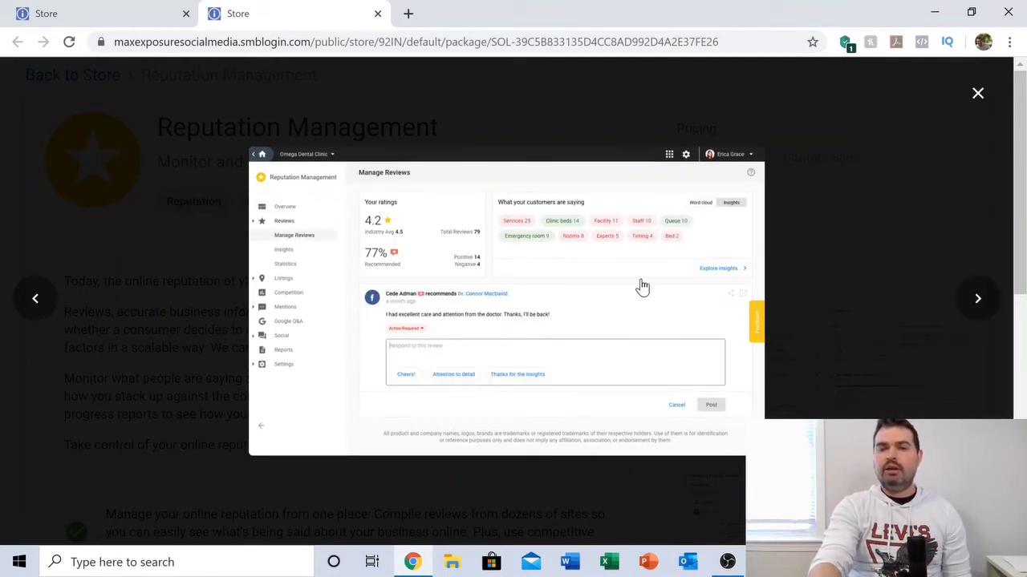
{"action": "mouse_move", "coordinate": [809, 308]}
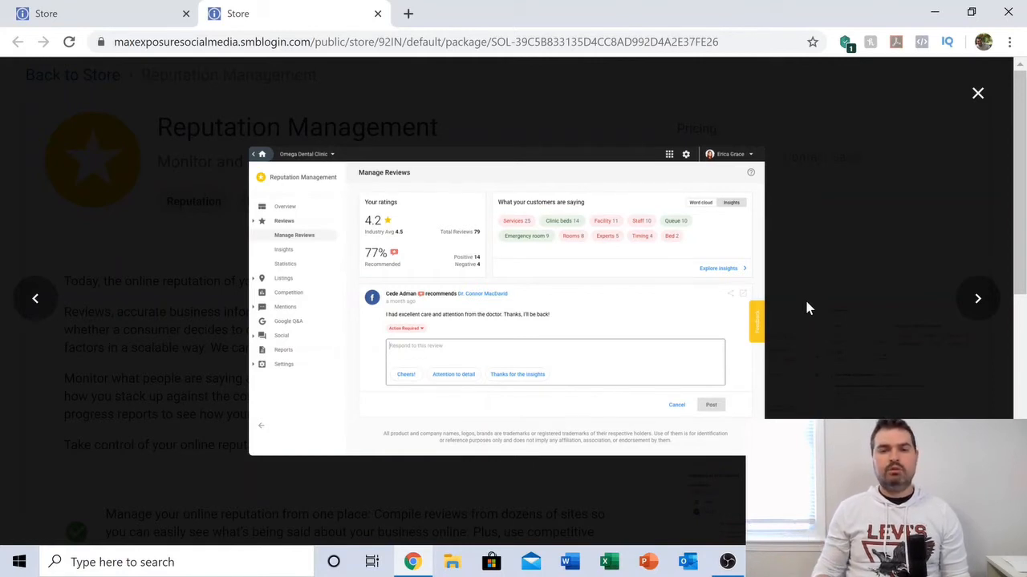
{"action": "mouse_move", "coordinate": [462, 423]}
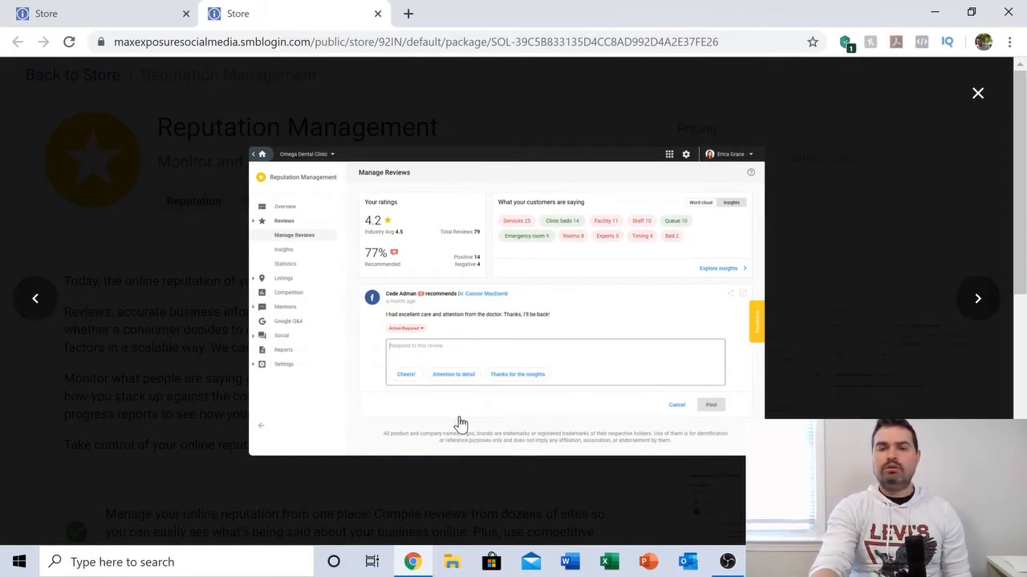
{"action": "mouse_move", "coordinate": [553, 440]}
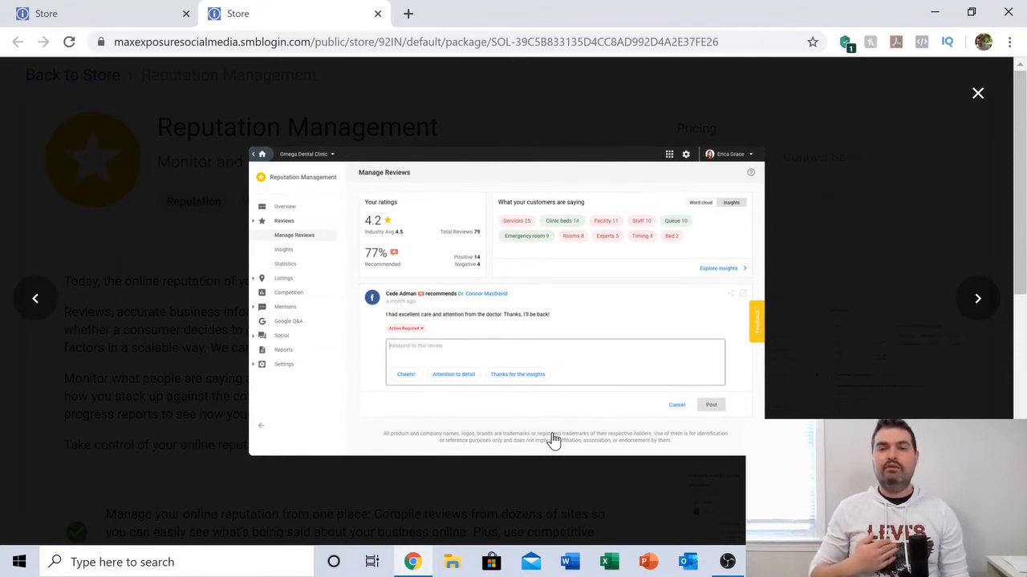
{"action": "mouse_move", "coordinate": [693, 207]}
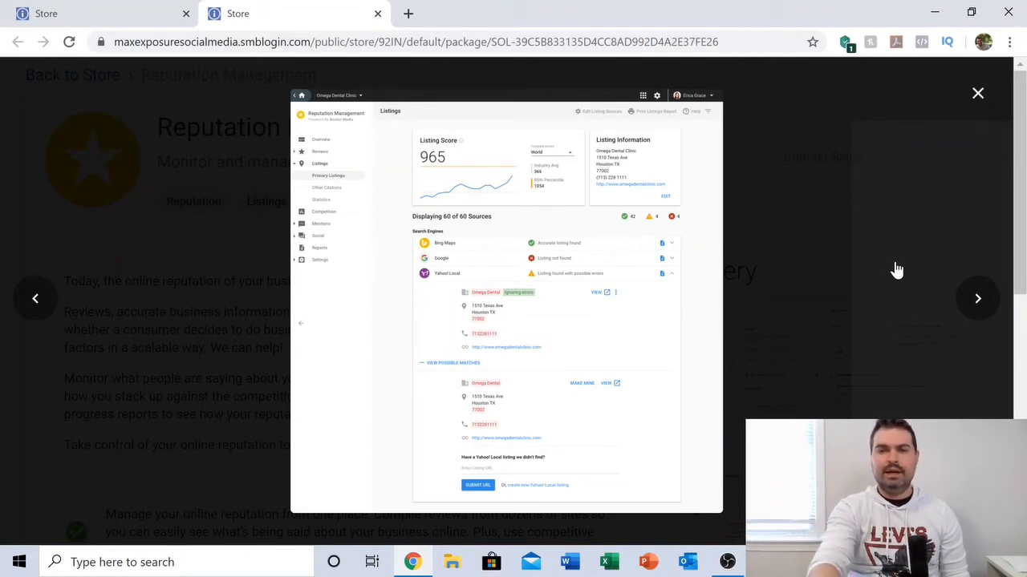
{"action": "mouse_move", "coordinate": [789, 208]}
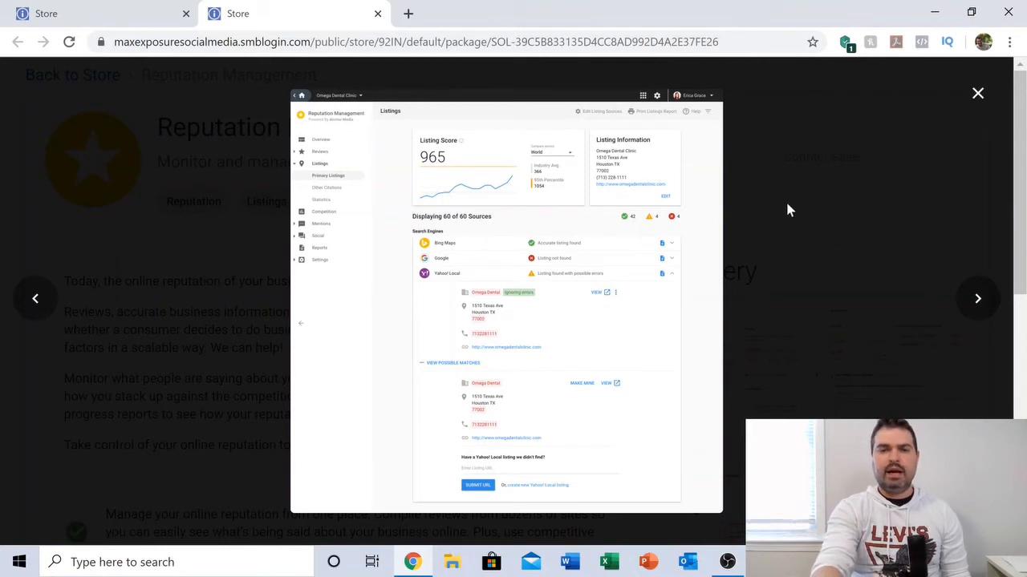
{"action": "mouse_move", "coordinate": [459, 290]}
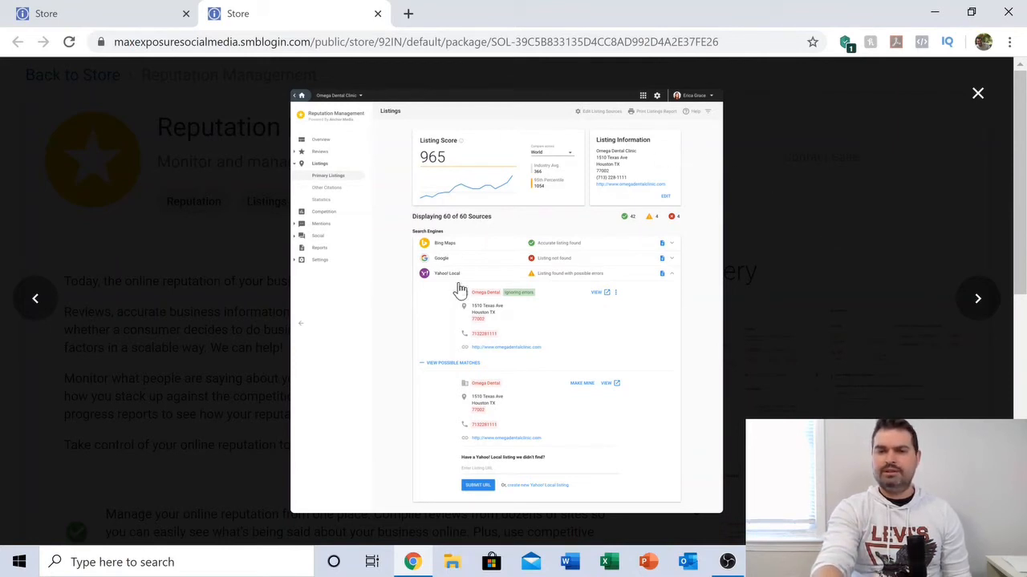
{"action": "mouse_move", "coordinate": [659, 171]}
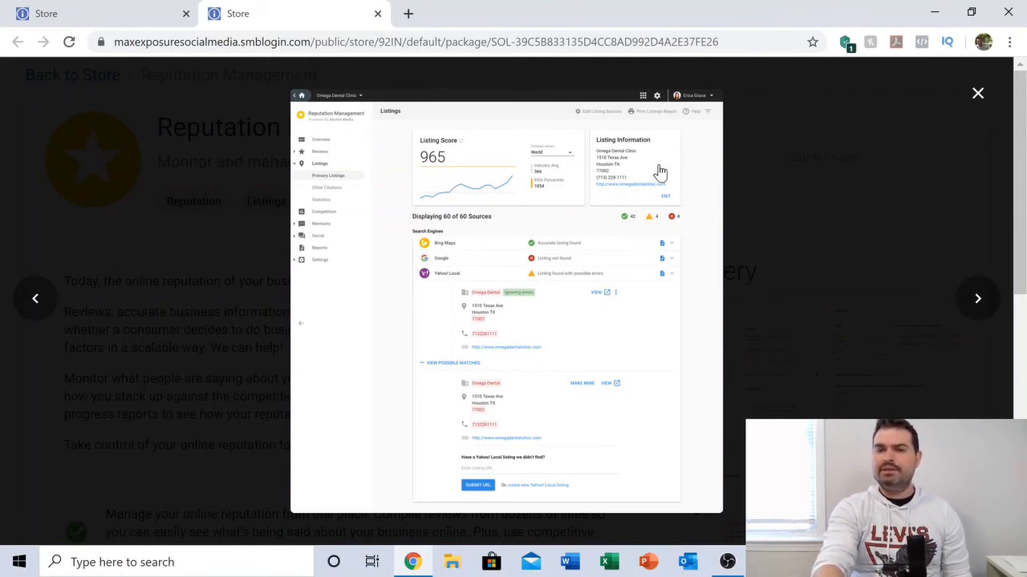
{"action": "mouse_move", "coordinate": [500, 304]}
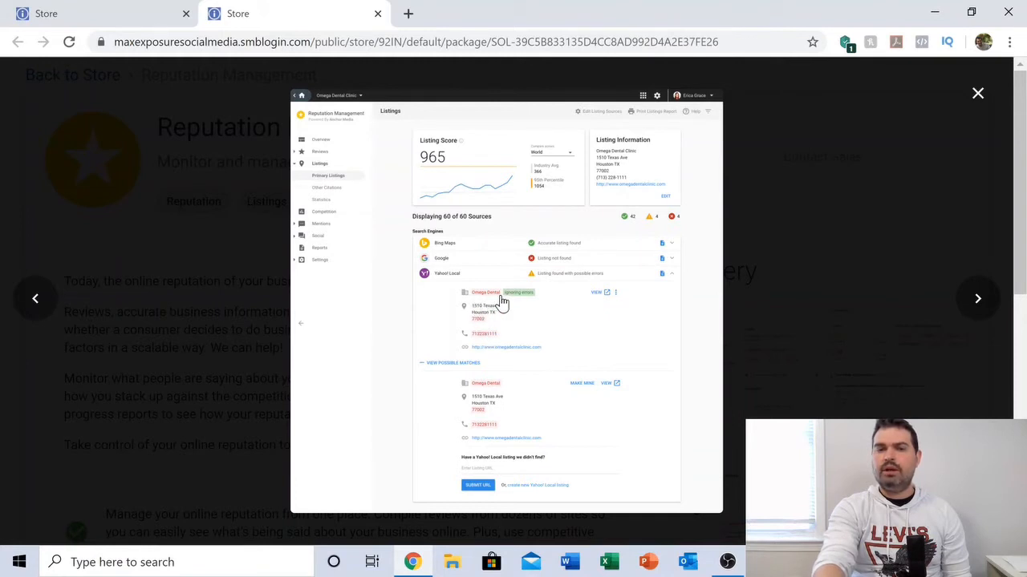
{"action": "mouse_move", "coordinate": [478, 345]}
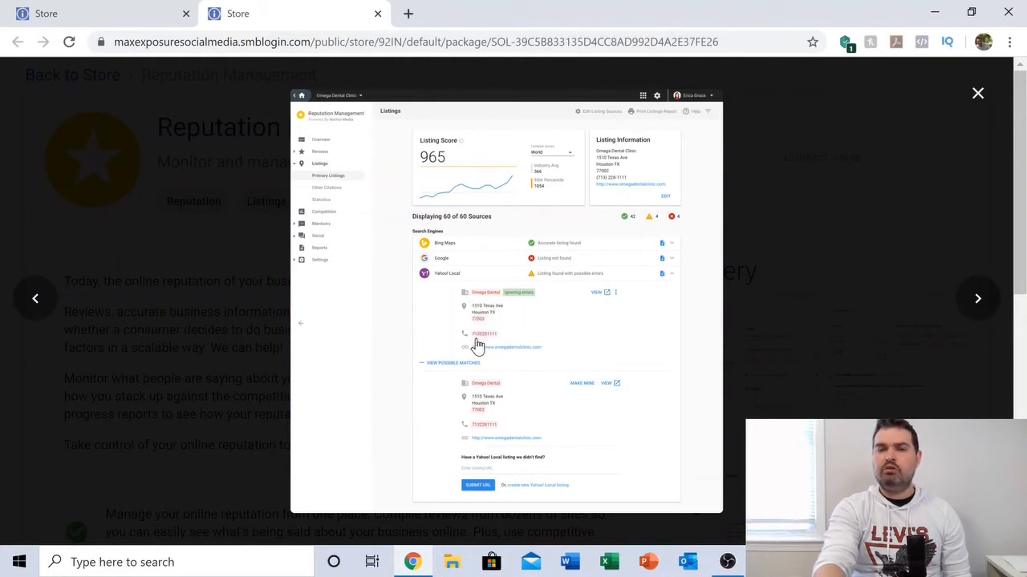
{"action": "mouse_move", "coordinate": [536, 336]}
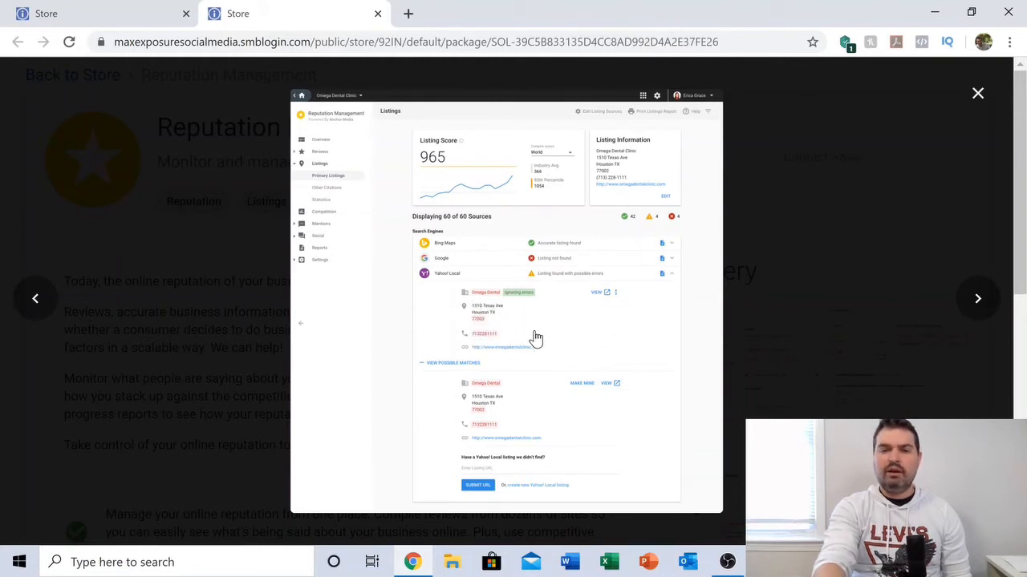
{"action": "mouse_move", "coordinate": [773, 353]}
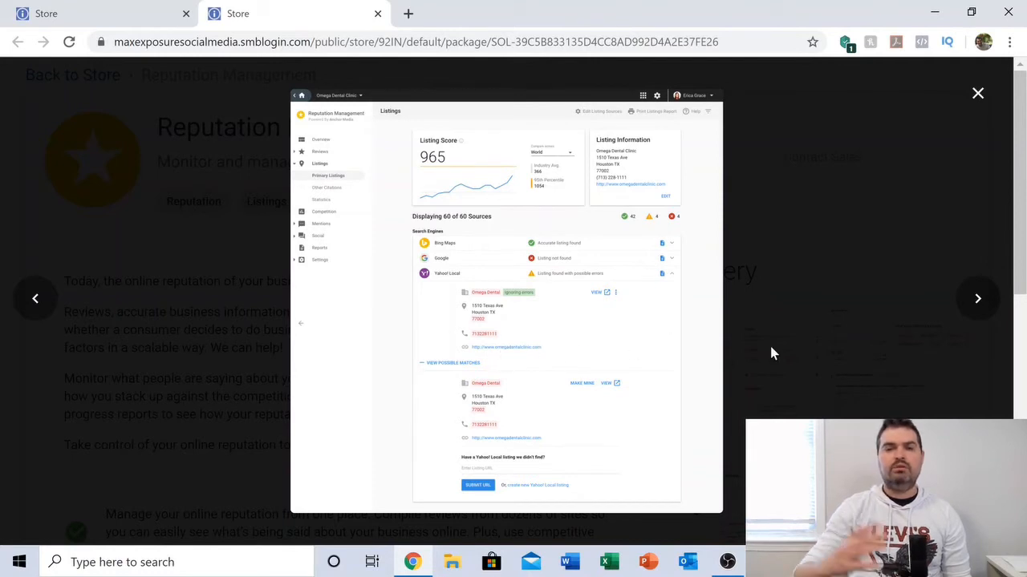
{"action": "mouse_move", "coordinate": [896, 241]}
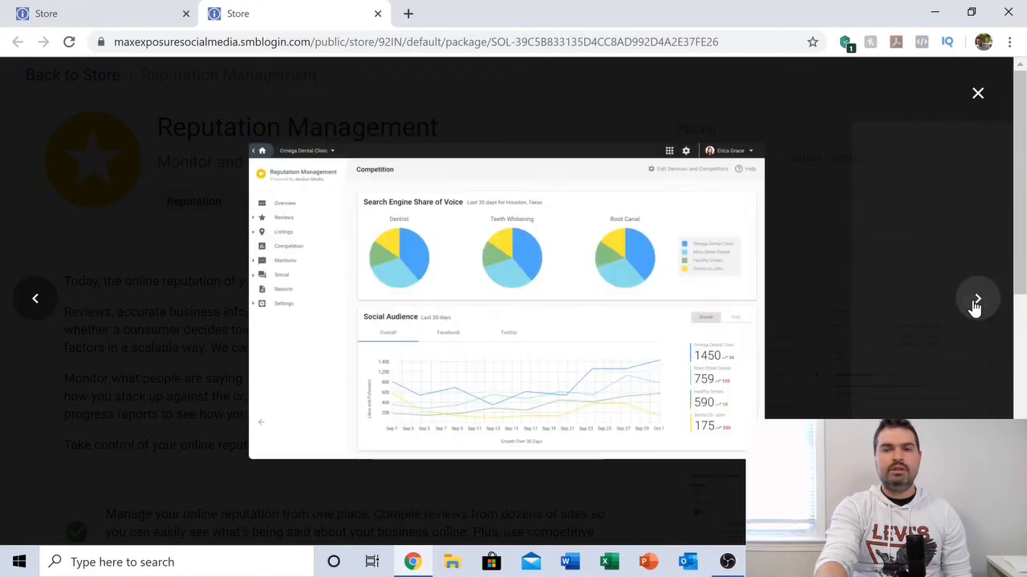
{"action": "mouse_move", "coordinate": [655, 244]}
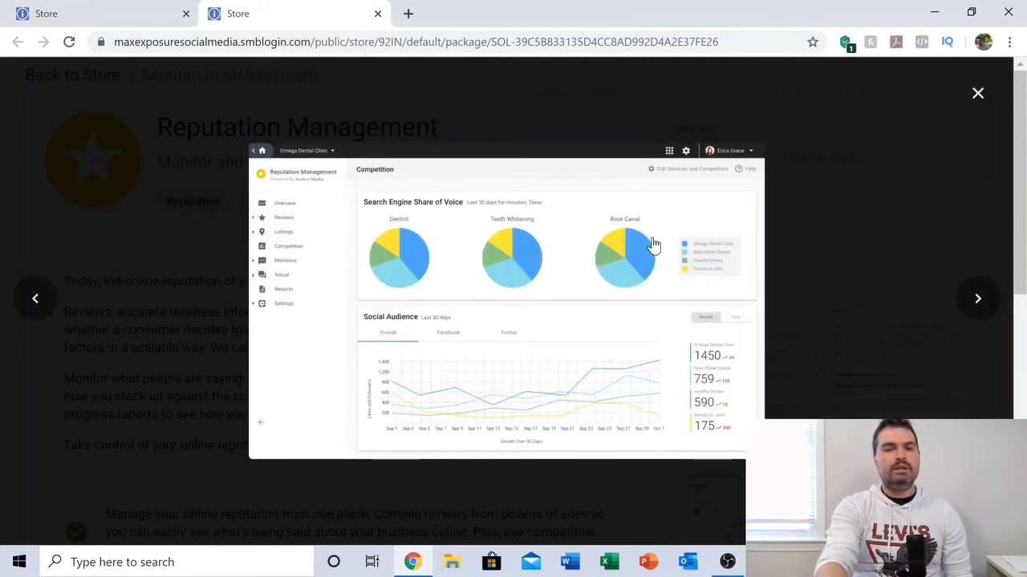
{"action": "mouse_move", "coordinate": [738, 263]}
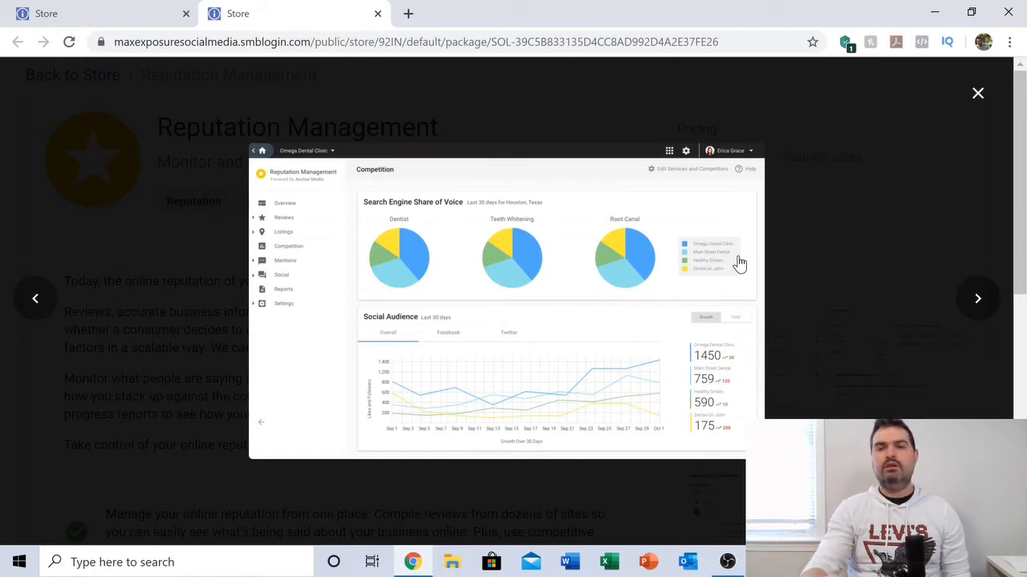
{"action": "mouse_move", "coordinate": [776, 247]}
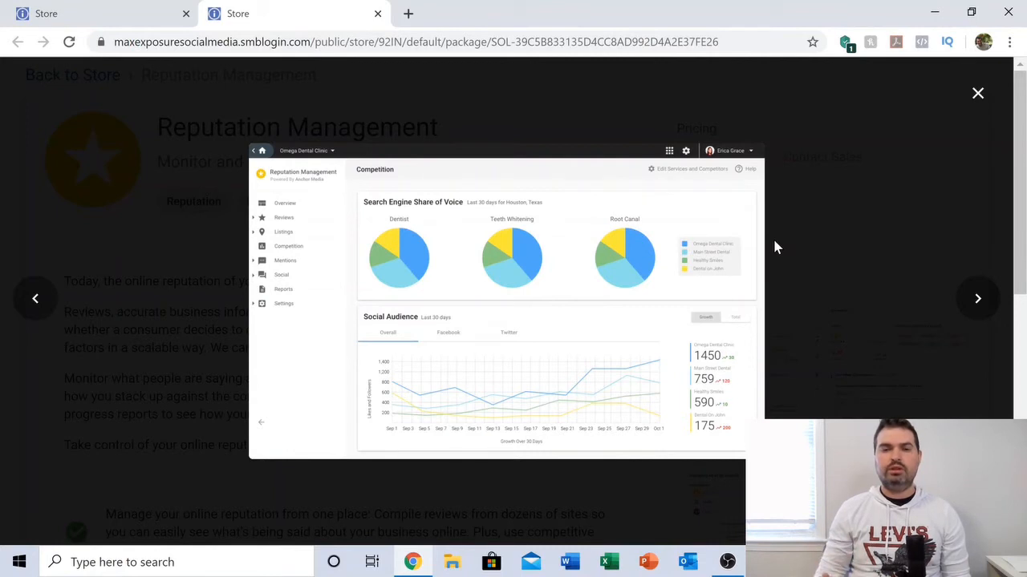
{"action": "mouse_move", "coordinate": [784, 271]}
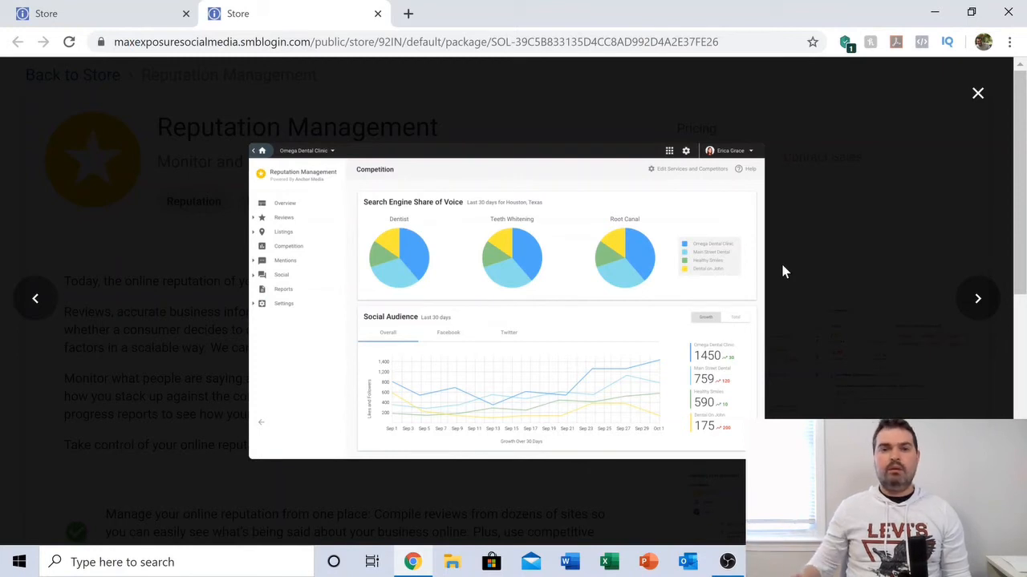
{"action": "mouse_move", "coordinate": [596, 285]}
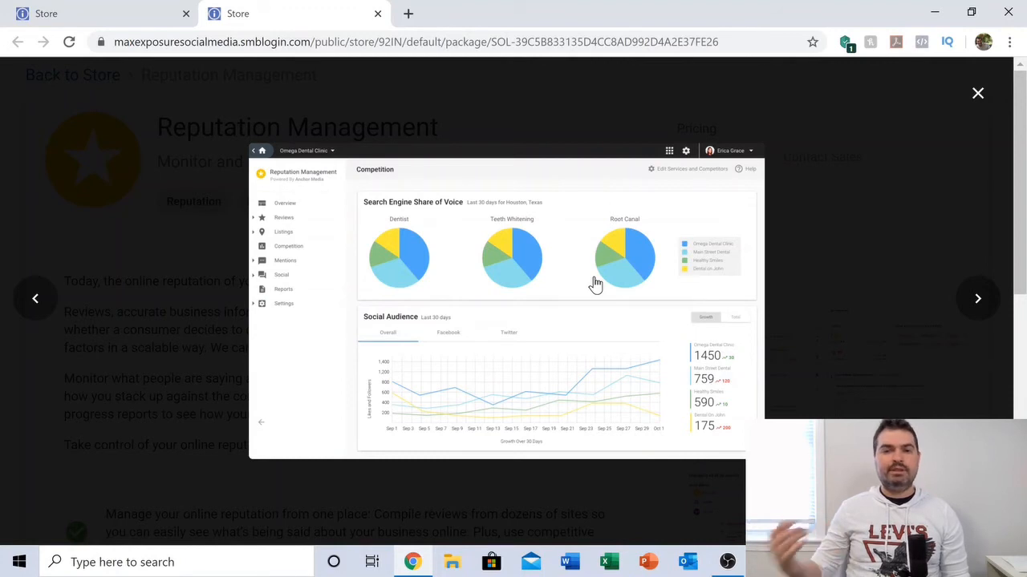
{"action": "mouse_move", "coordinate": [510, 159]}
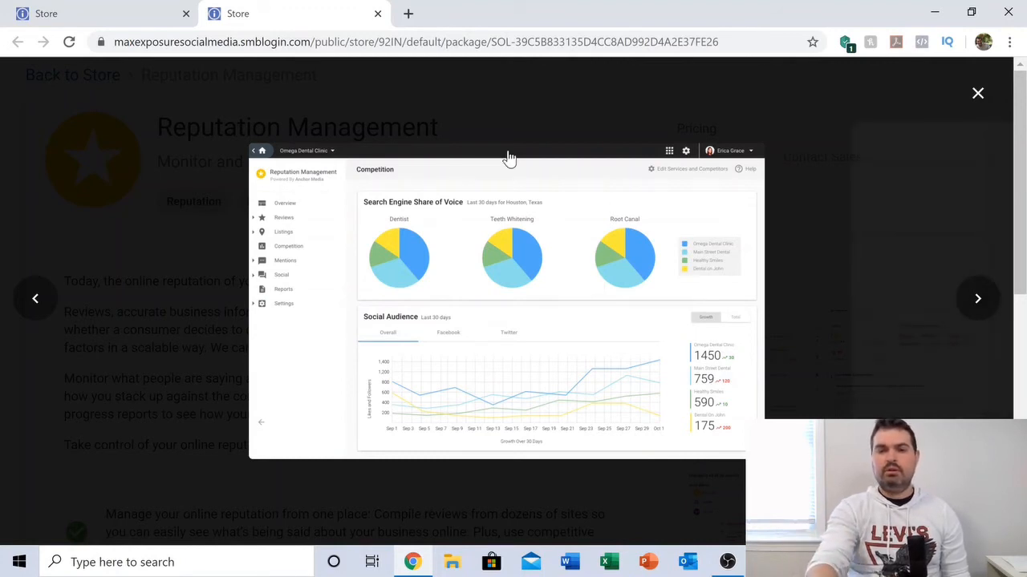
{"action": "mouse_move", "coordinate": [978, 301]}
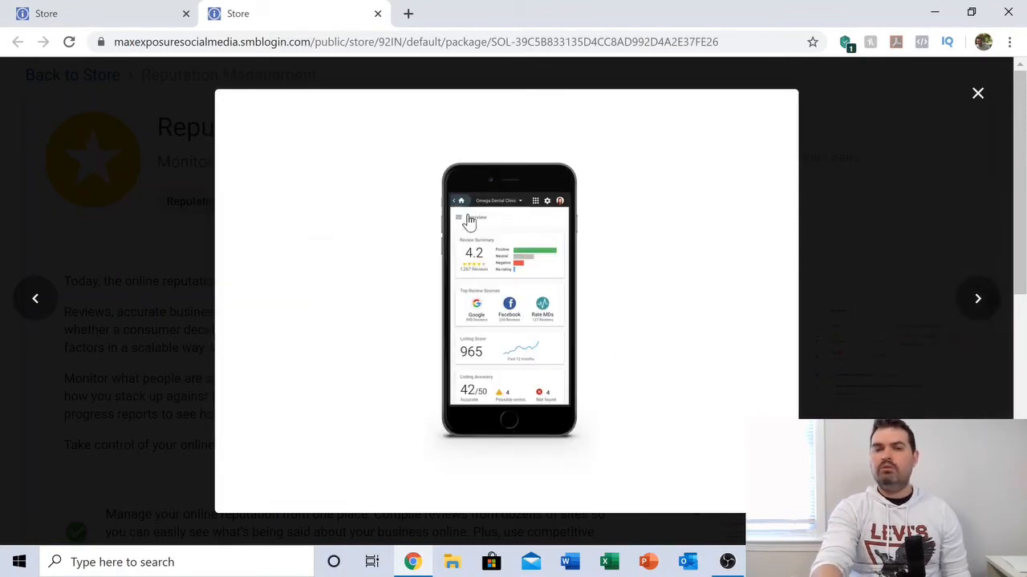
Step: Advance the gallery to the Insights screenshot with keyword sentiment, mentions and reviews
{"action": "left_click", "coordinate": [979, 298]}
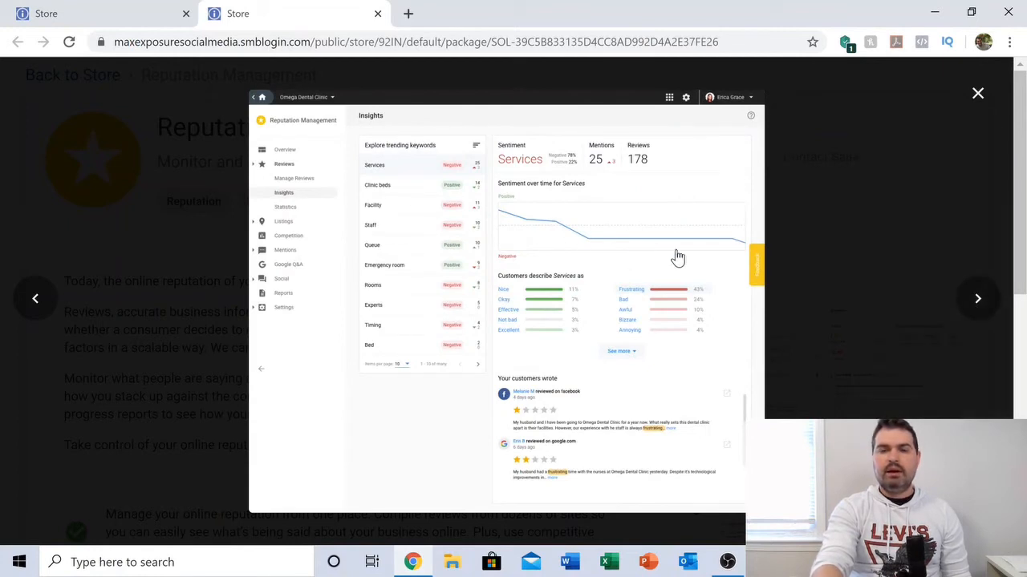
{"action": "mouse_move", "coordinate": [494, 183]}
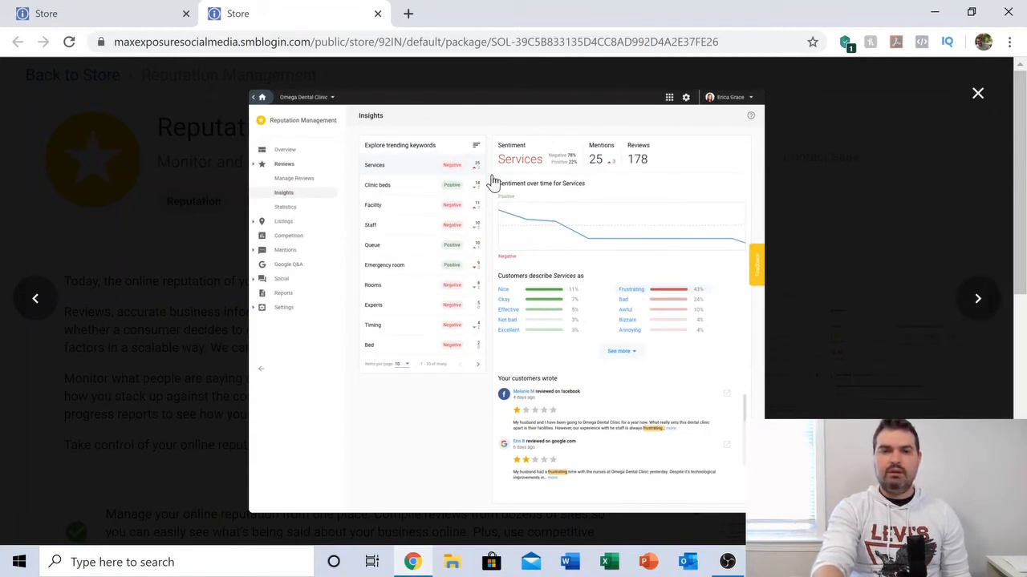
{"action": "mouse_move", "coordinate": [632, 231]}
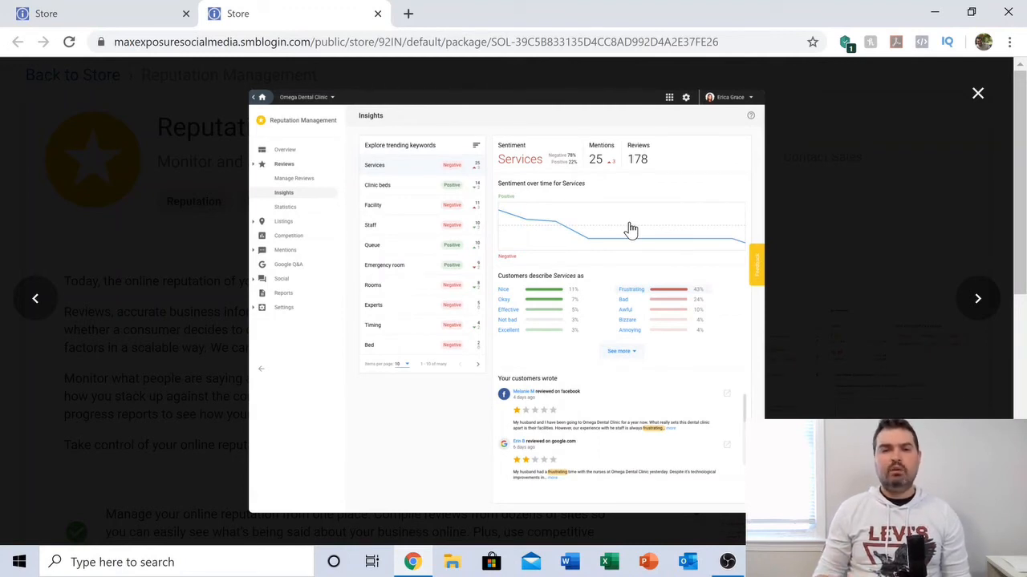
{"action": "mouse_move", "coordinate": [467, 221]}
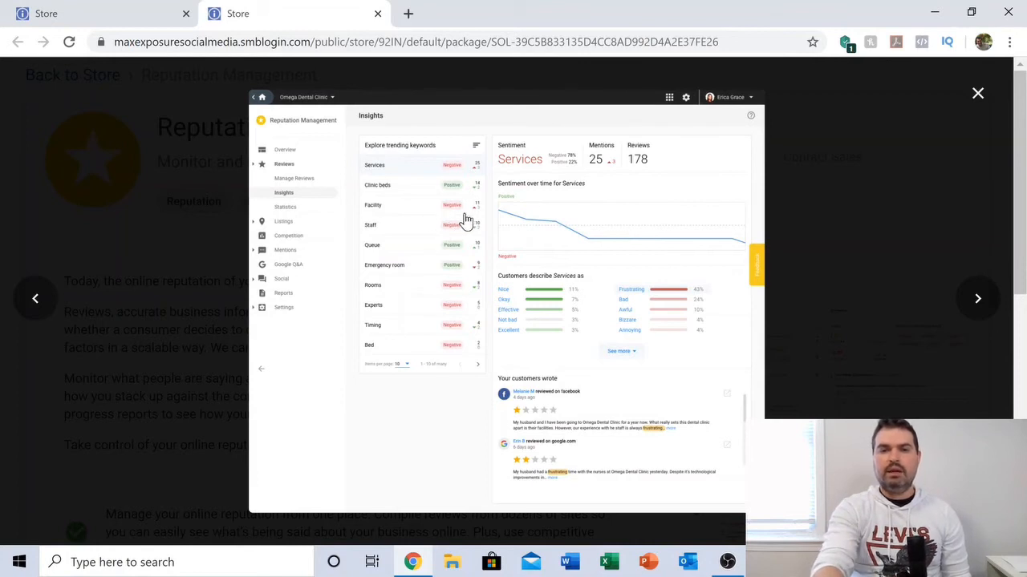
{"action": "mouse_move", "coordinate": [475, 329]}
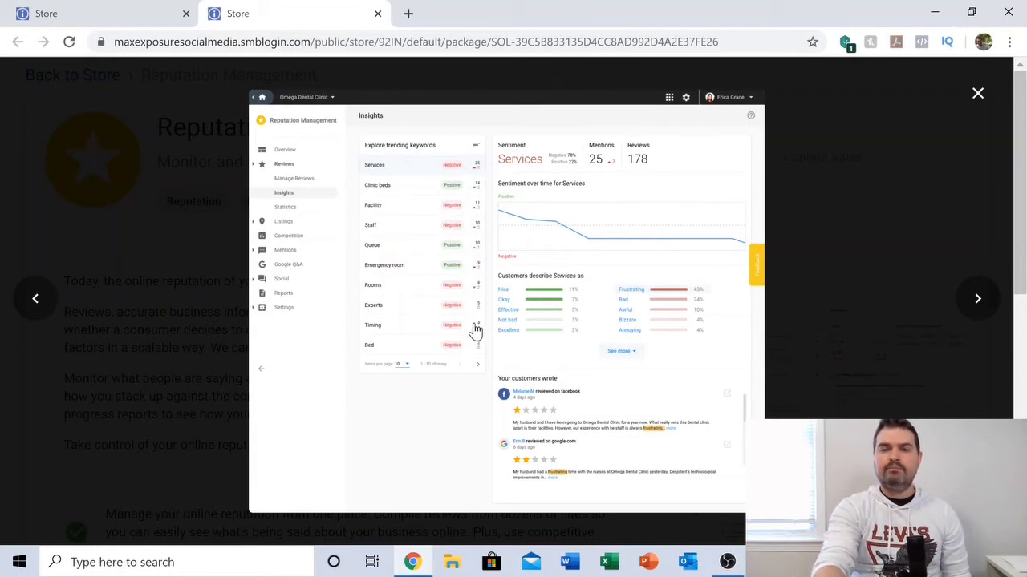
{"action": "mouse_move", "coordinate": [426, 308]}
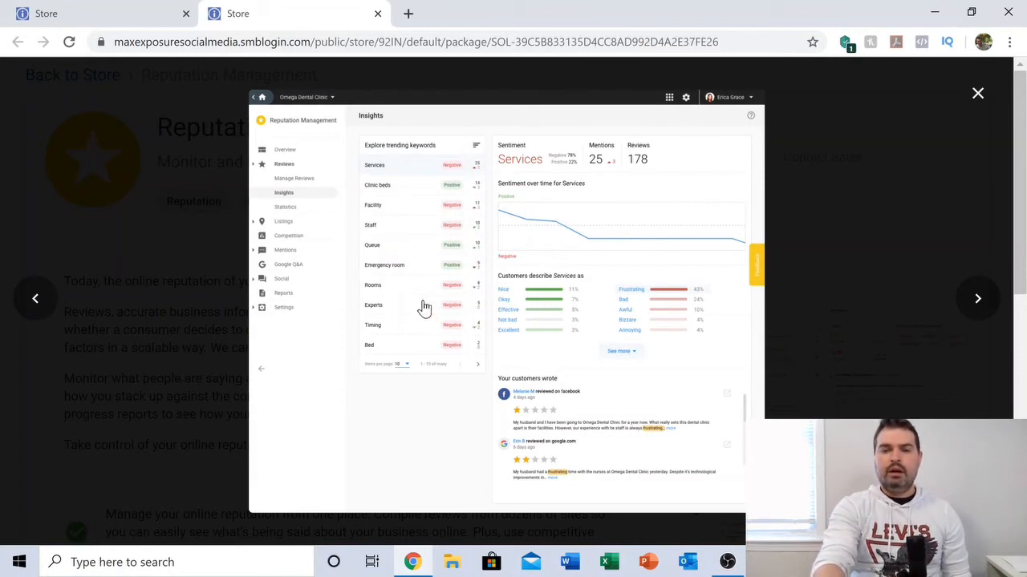
{"action": "mouse_move", "coordinate": [437, 330]}
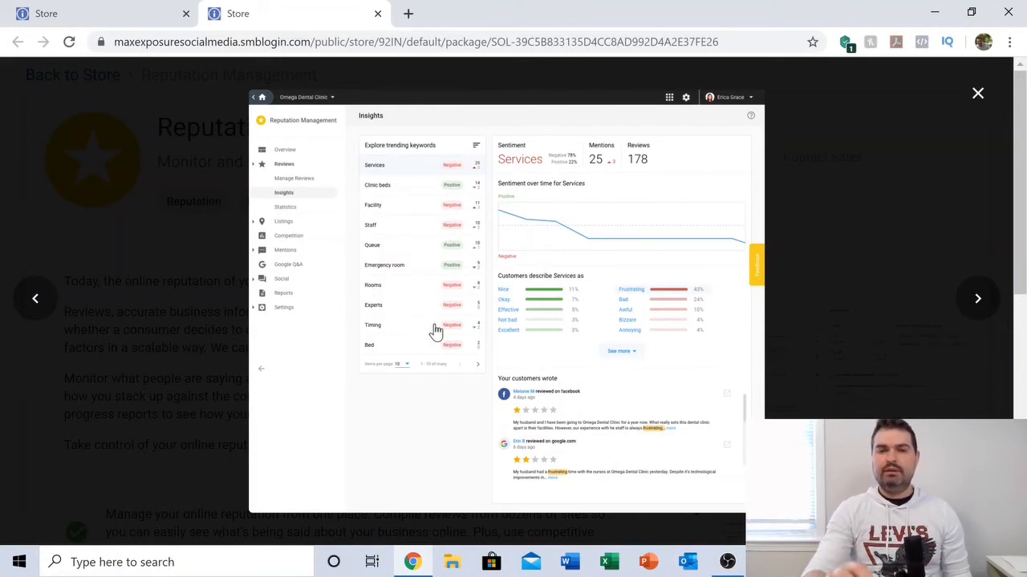
{"action": "mouse_move", "coordinate": [437, 282]}
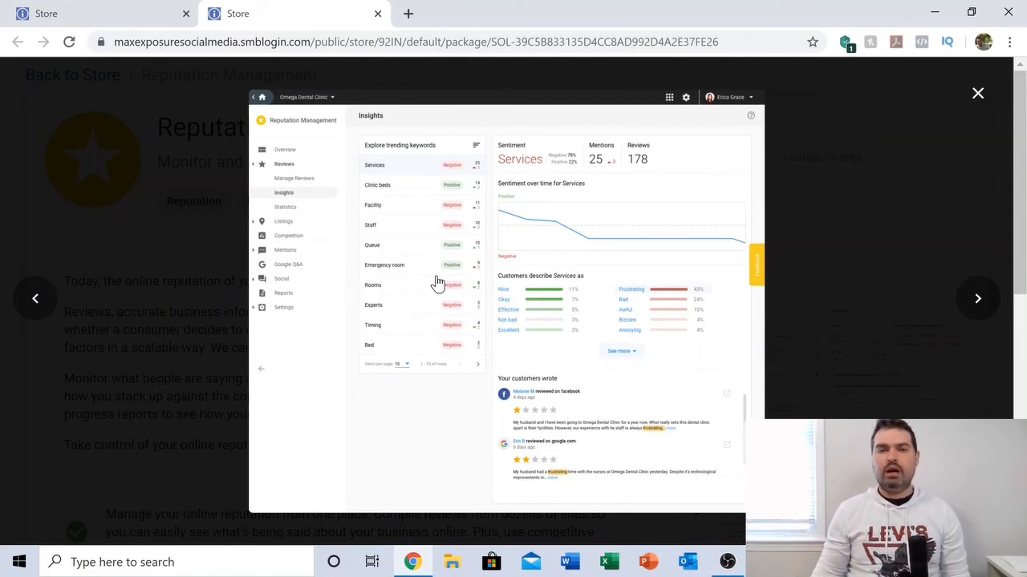
{"action": "mouse_move", "coordinate": [467, 241]}
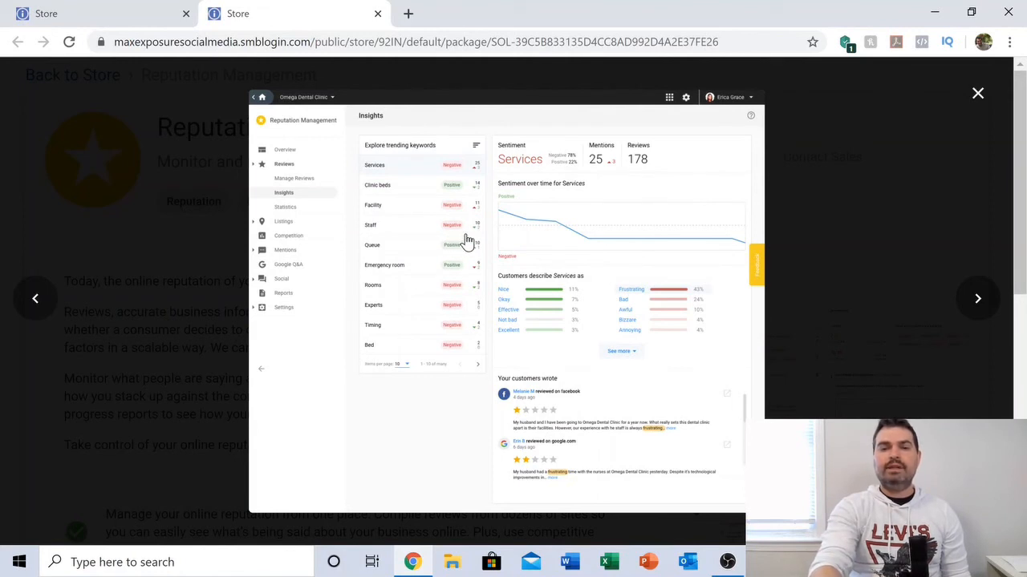
{"action": "mouse_move", "coordinate": [474, 238]}
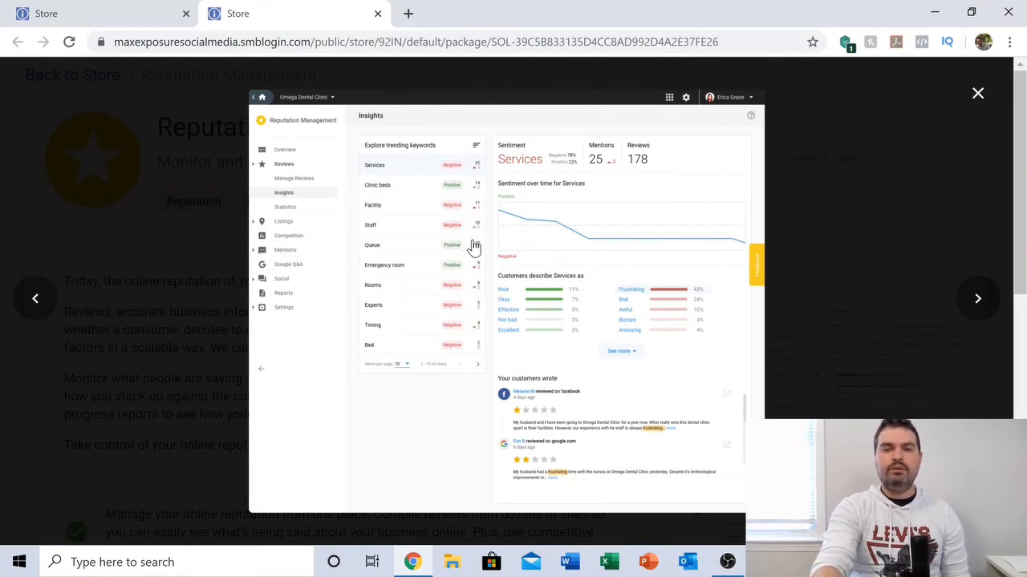
{"action": "mouse_move", "coordinate": [478, 223]}
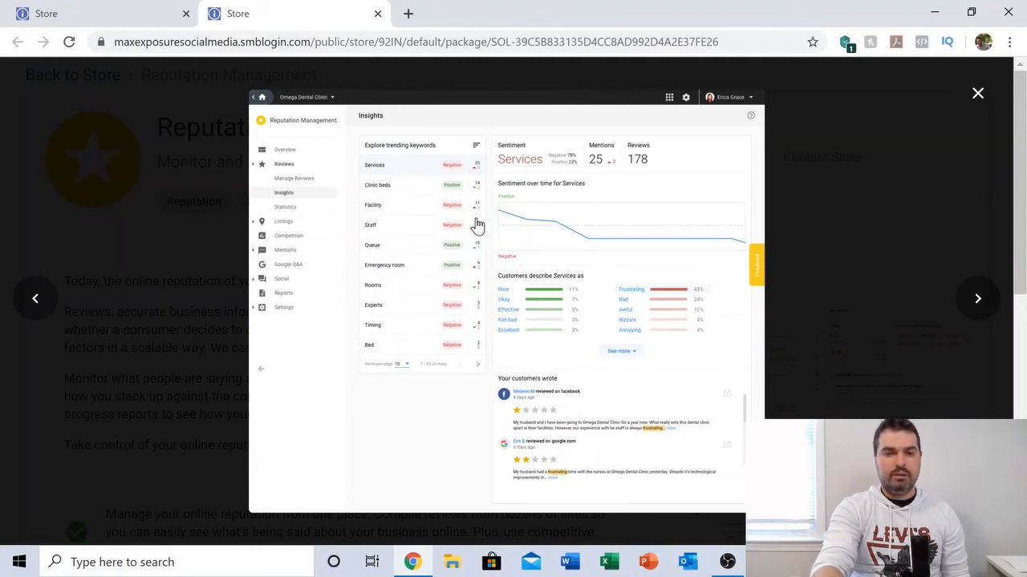
{"action": "mouse_move", "coordinate": [478, 238]}
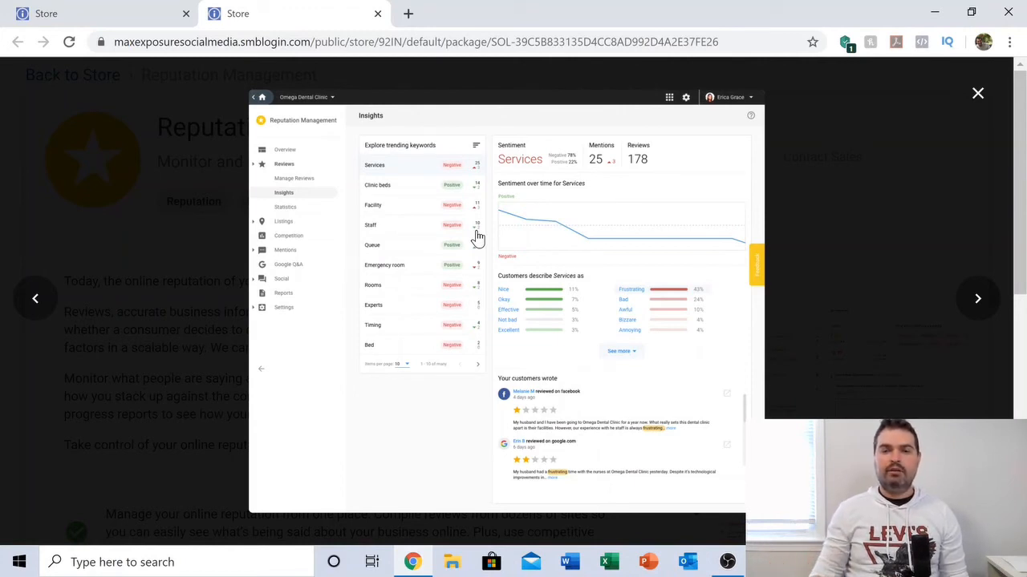
{"action": "mouse_move", "coordinate": [992, 118]}
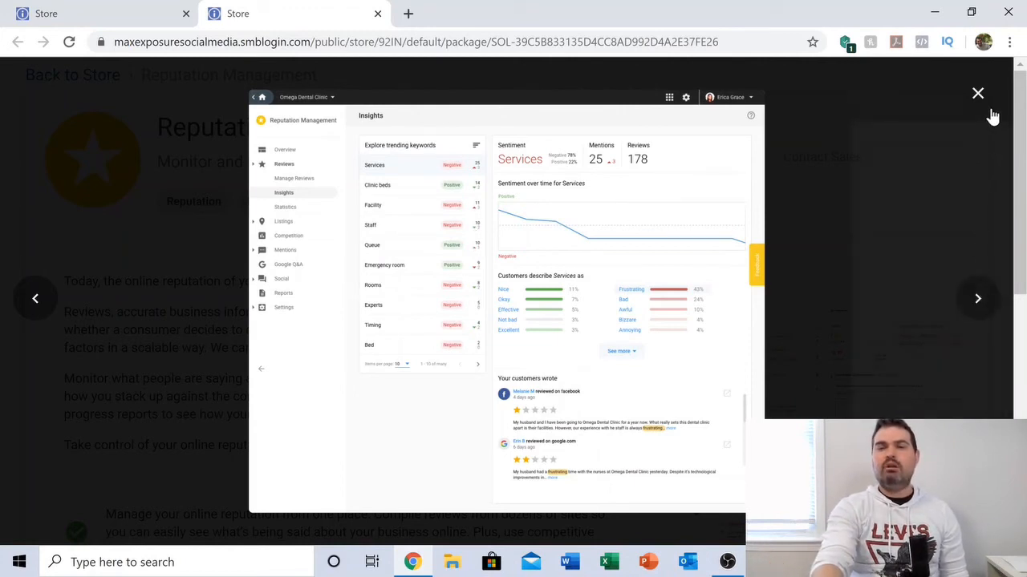
Step: Close the lightbox and scroll down to the Reputation Management feature bullets
{"action": "left_click", "coordinate": [978, 93]}
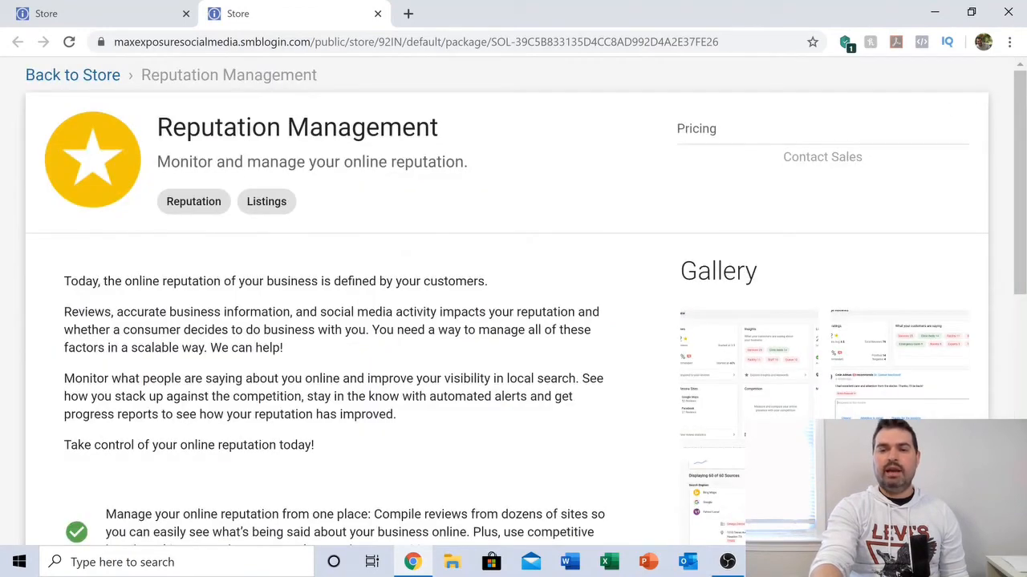
{"action": "scroll", "scroll_direction": "down", "scroll_amount": 3}
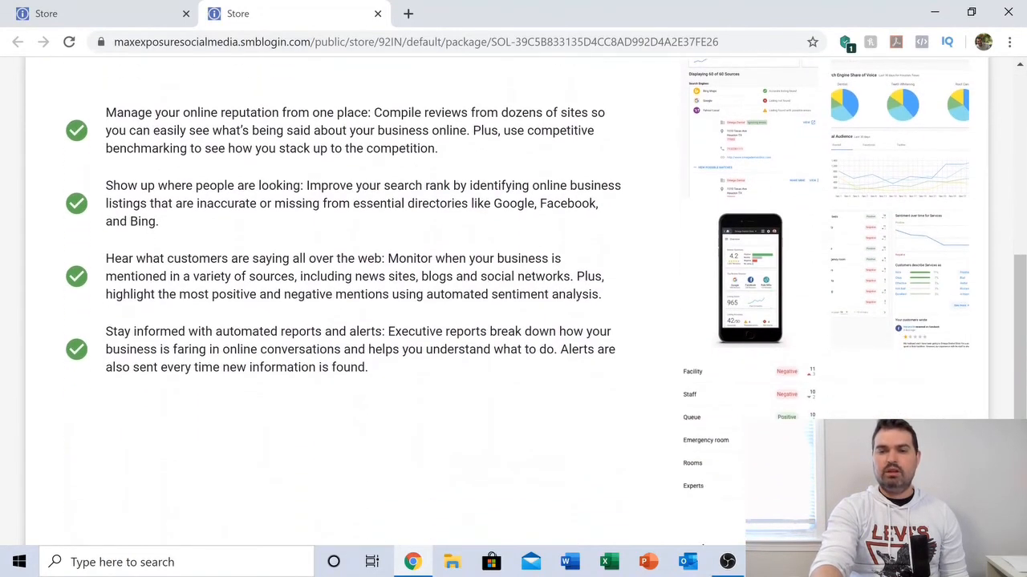
{"action": "mouse_move", "coordinate": [732, 466]}
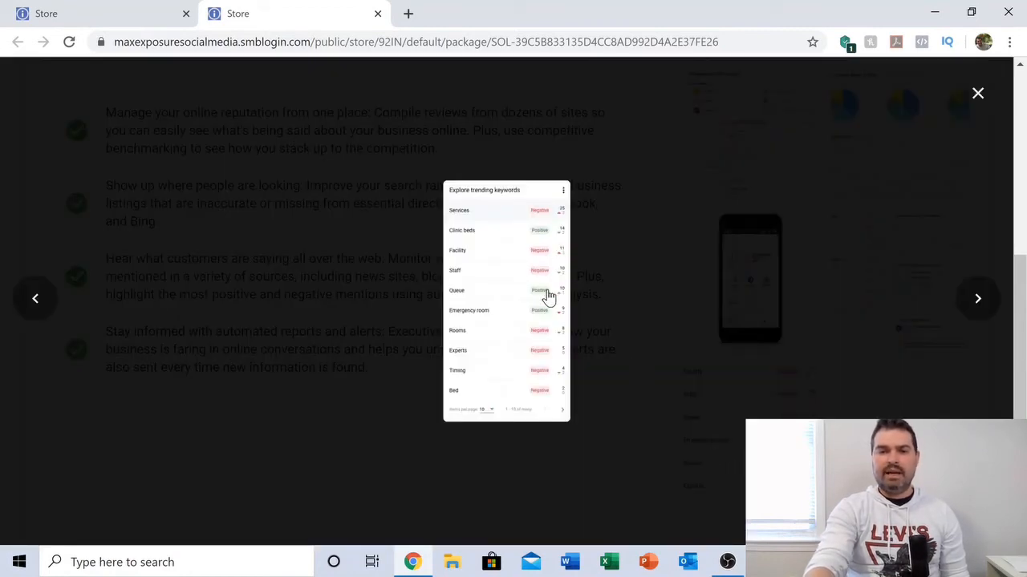
{"action": "mouse_move", "coordinate": [533, 241]}
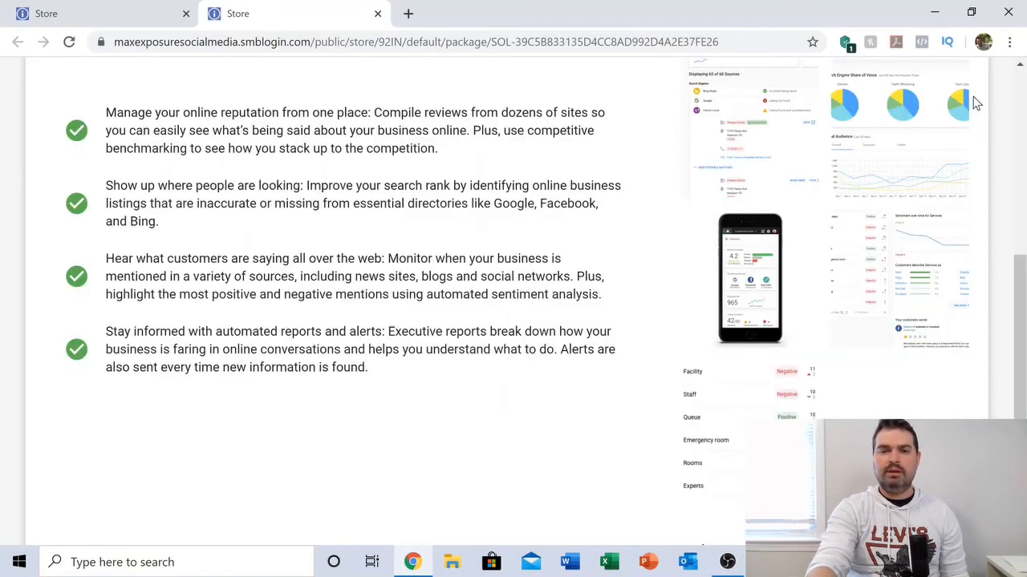
Step: Scroll back up to the Reputation Management header, overview text and gallery thumbnails
{"action": "scroll", "scroll_direction": "up", "scroll_amount": 3}
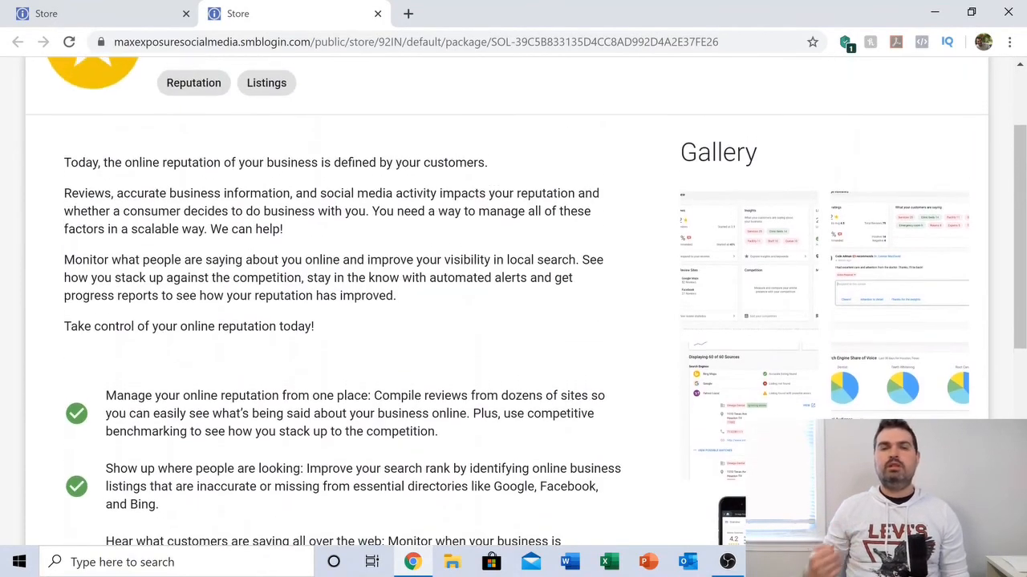
{"action": "scroll", "scroll_direction": "down", "scroll_amount": 3}
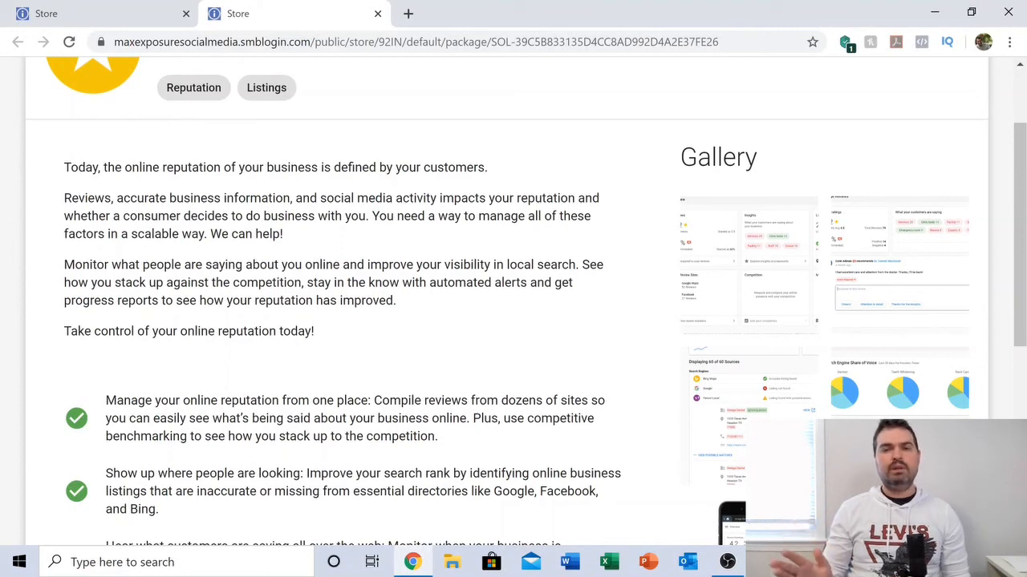
{"action": "scroll", "scroll_direction": "up", "scroll_amount": 3}
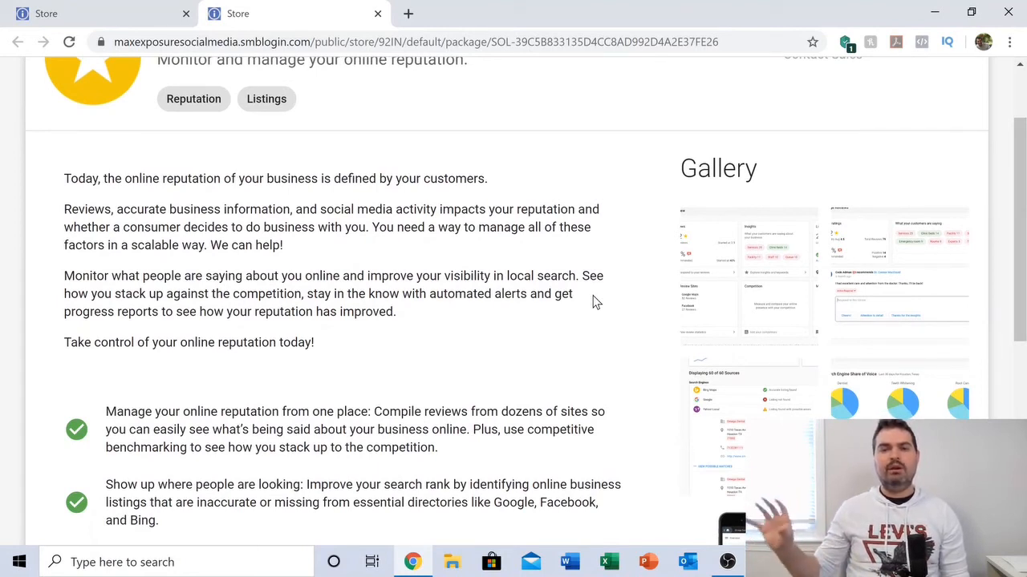
{"action": "mouse_move", "coordinate": [578, 255]}
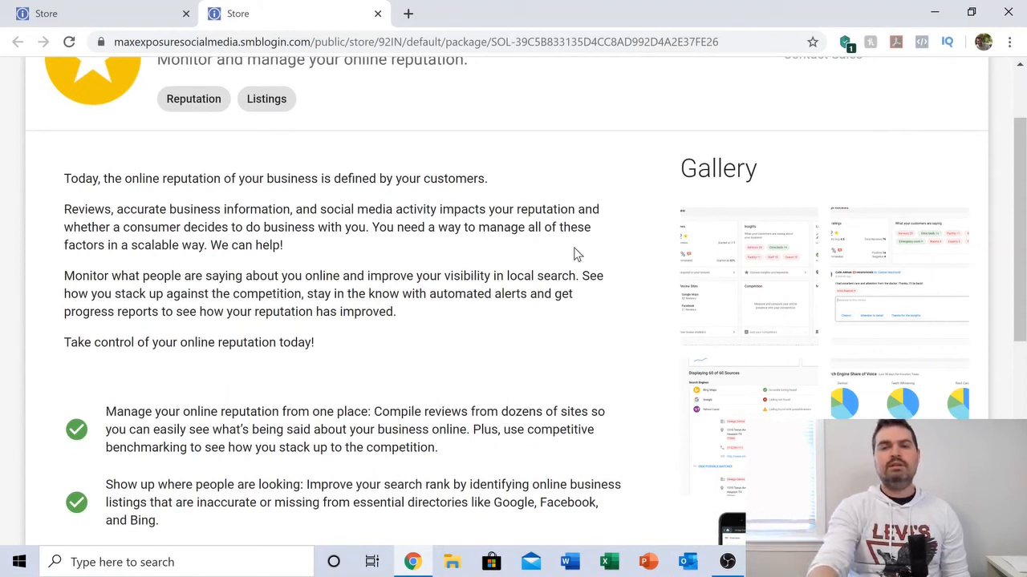
{"action": "mouse_move", "coordinate": [607, 308]}
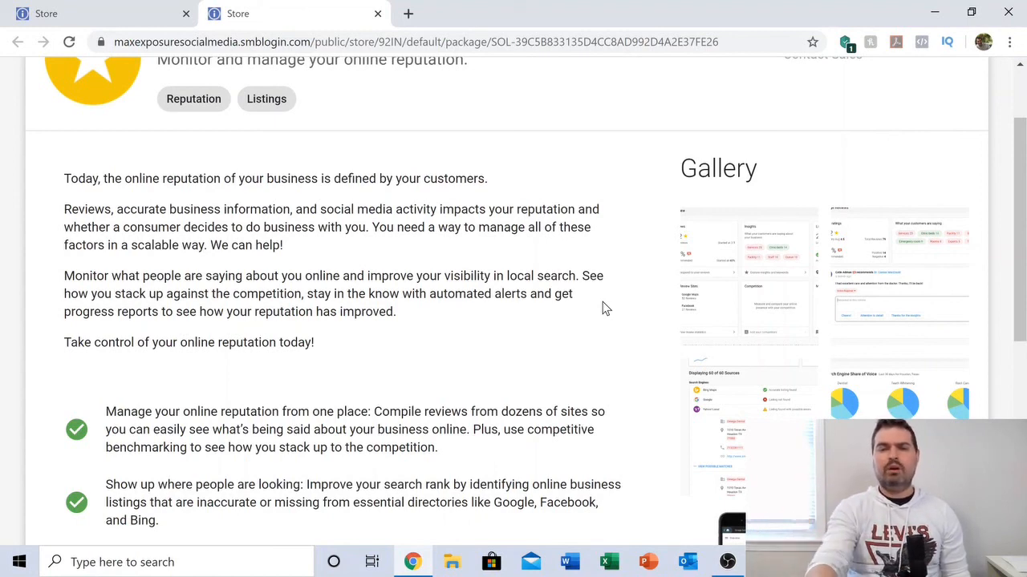
{"action": "scroll", "scroll_direction": "up", "scroll_amount": 3}
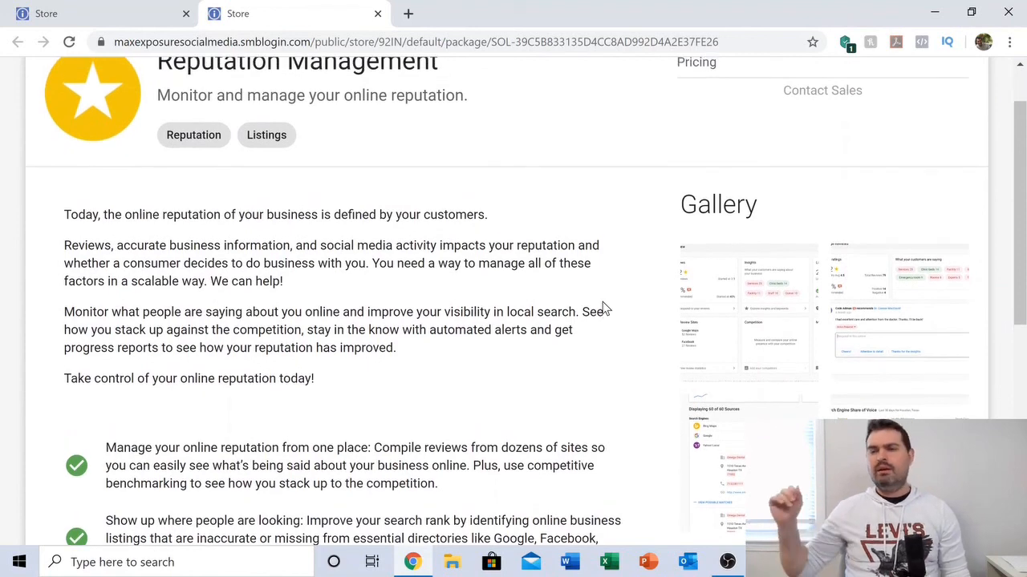